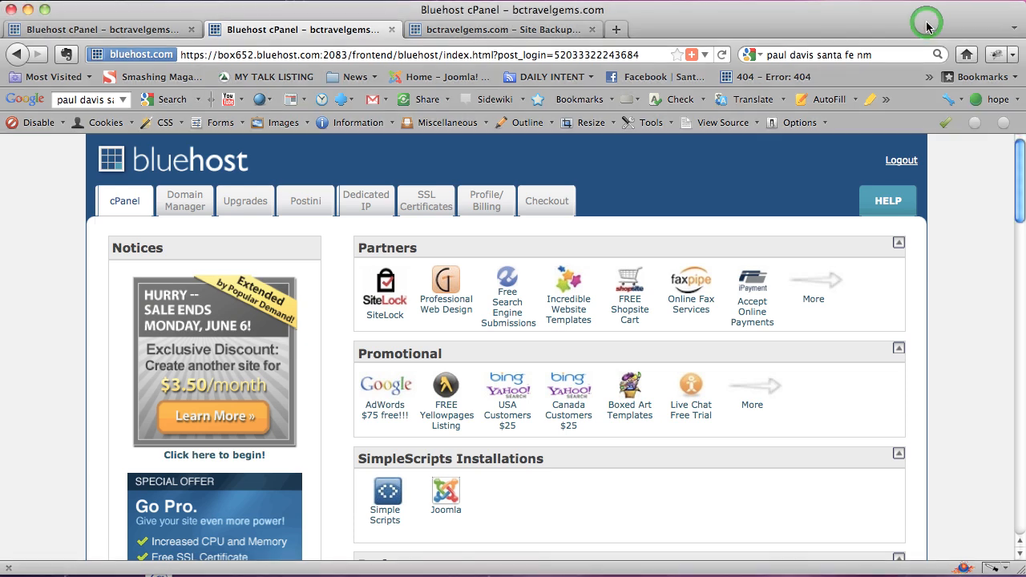
{"action": "mouse_move", "coordinate": [930, 27]}
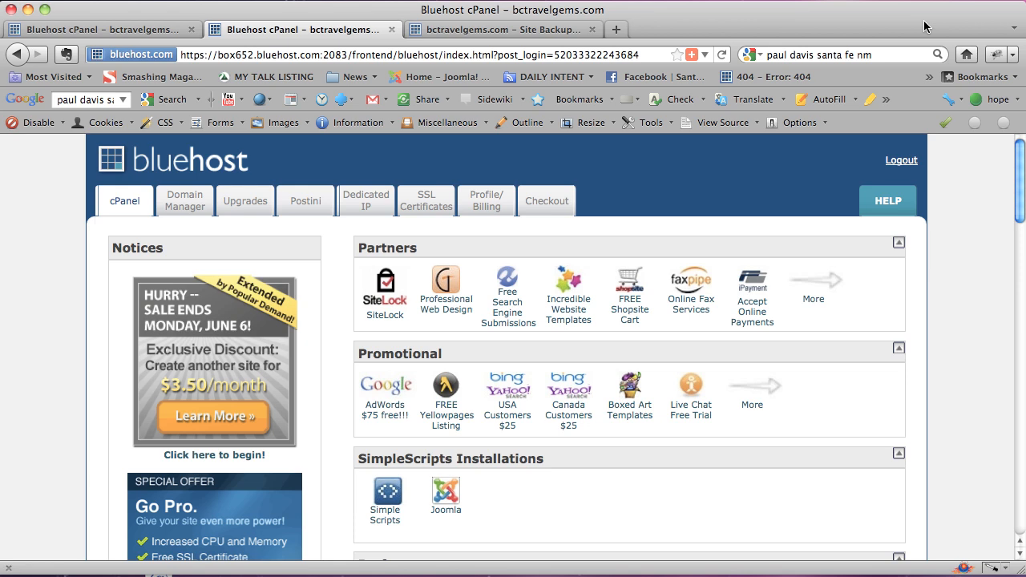
{"action": "mouse_move", "coordinate": [858, 157]}
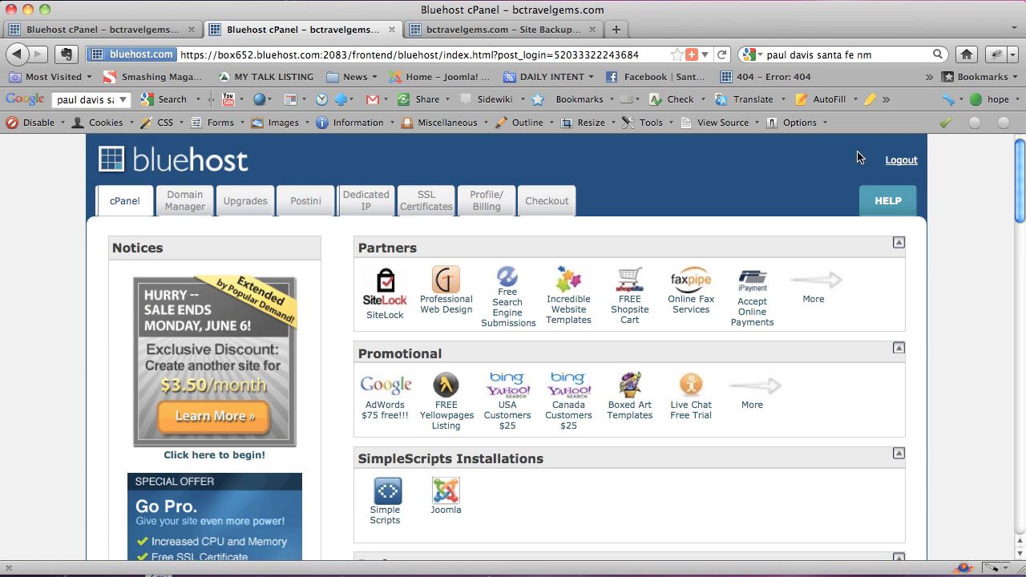
{"action": "mouse_move", "coordinate": [799, 270]}
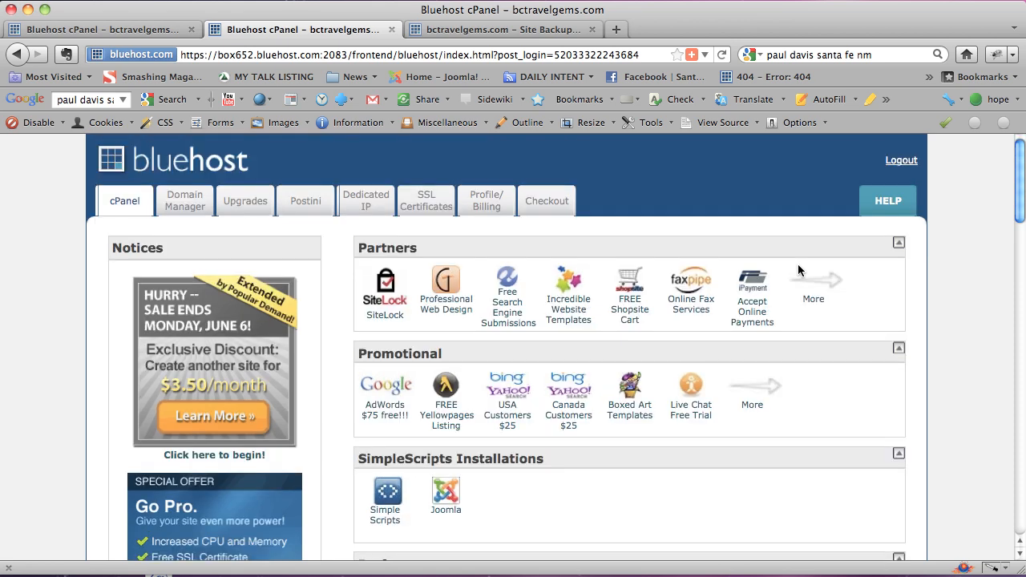
Open Site Backup & Restore from cPanel's Files section.
{"action": "scroll", "scroll_direction": "down", "scroll_amount": 3}
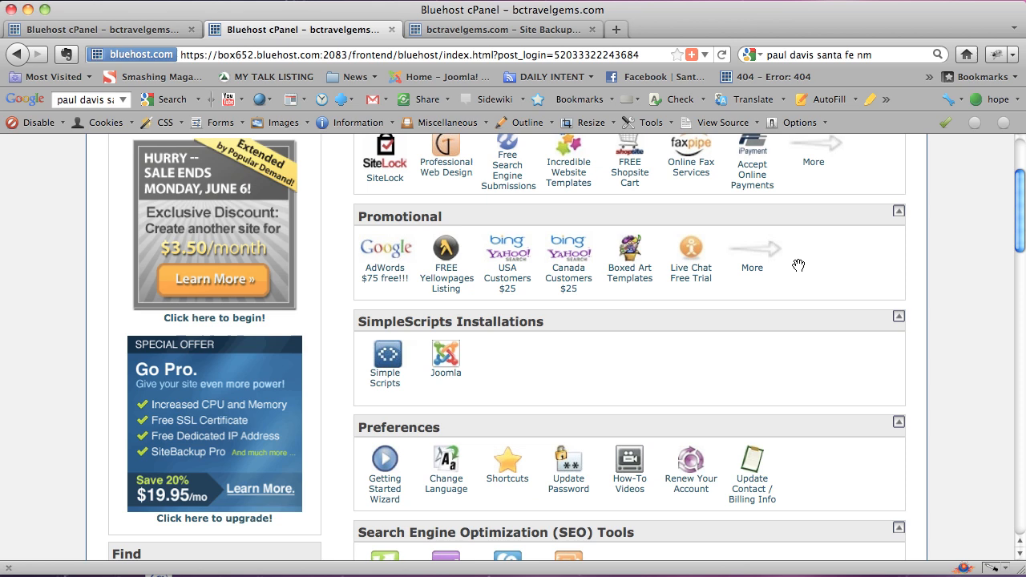
{"action": "scroll", "scroll_direction": "up", "scroll_amount": 3}
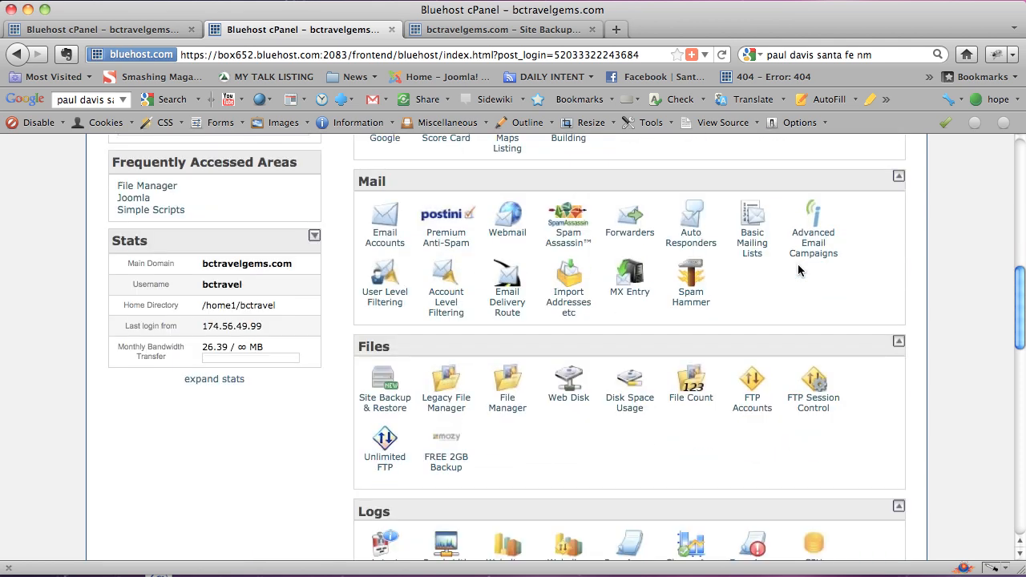
{"action": "mouse_move", "coordinate": [384, 402]}
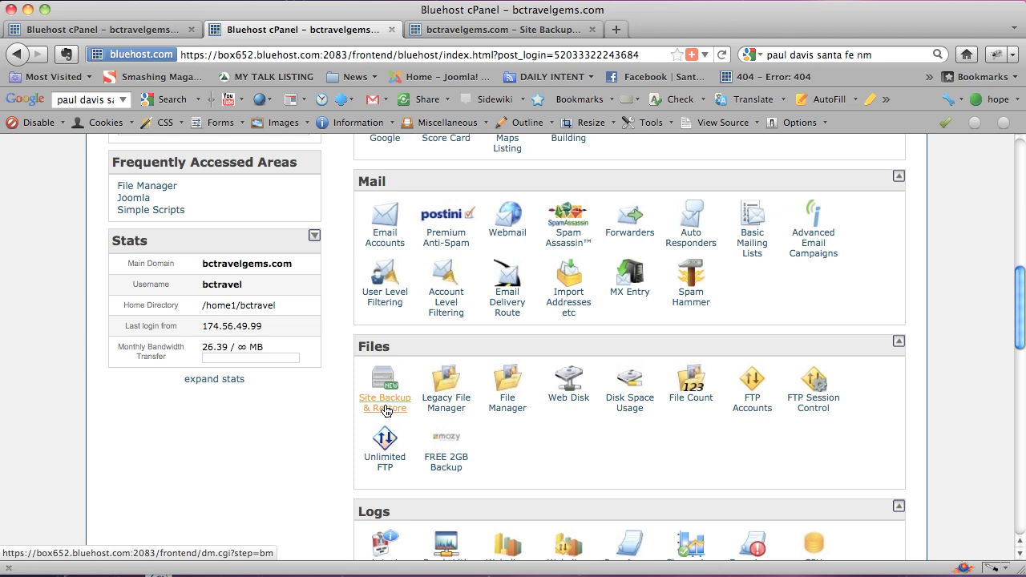
{"action": "left_click", "coordinate": [384, 402]}
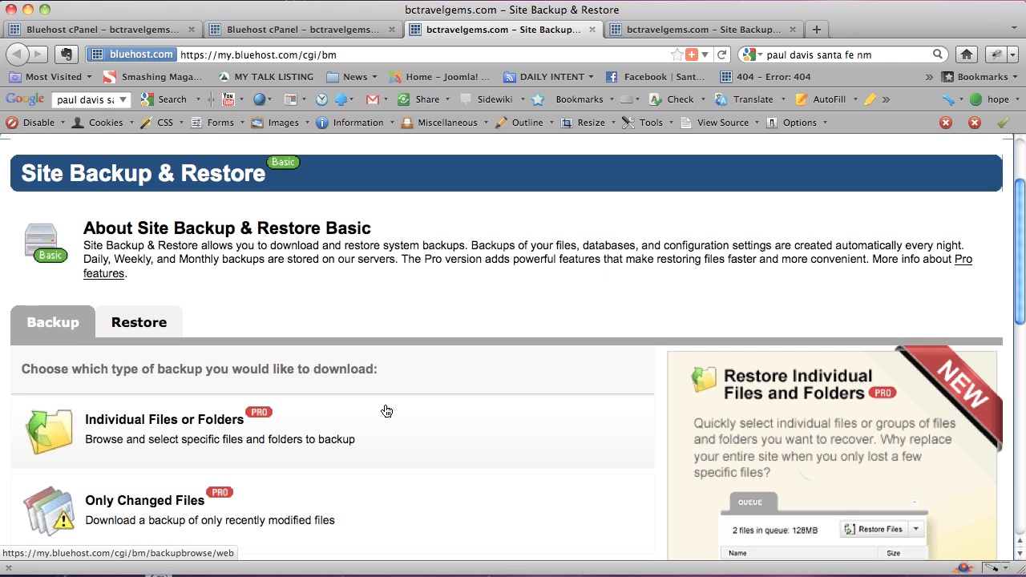
Select Full cPanel Backup to list its daily, weekly and monthly versions.
{"action": "scroll", "scroll_direction": "down", "scroll_amount": 3}
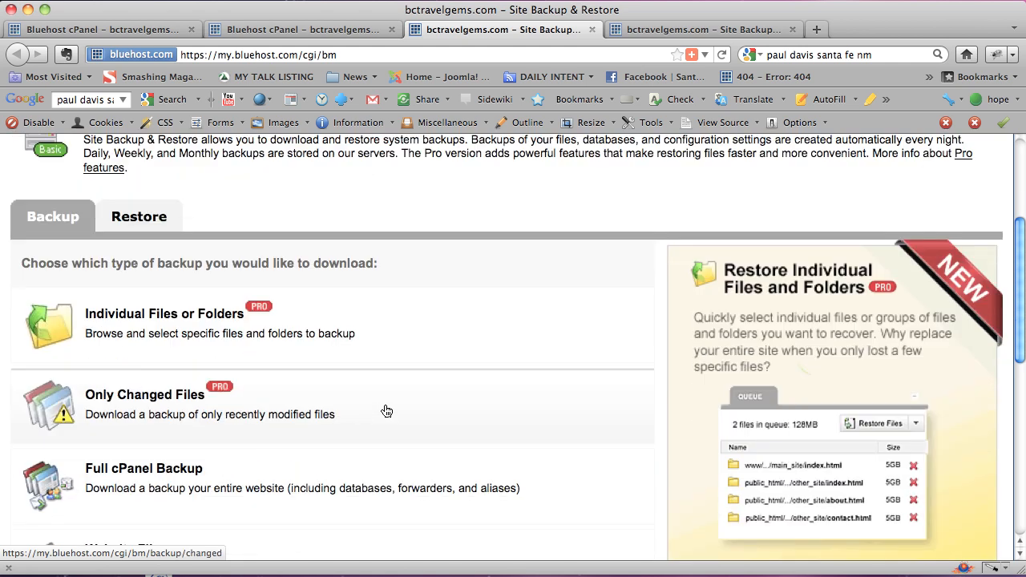
{"action": "mouse_move", "coordinate": [168, 476]}
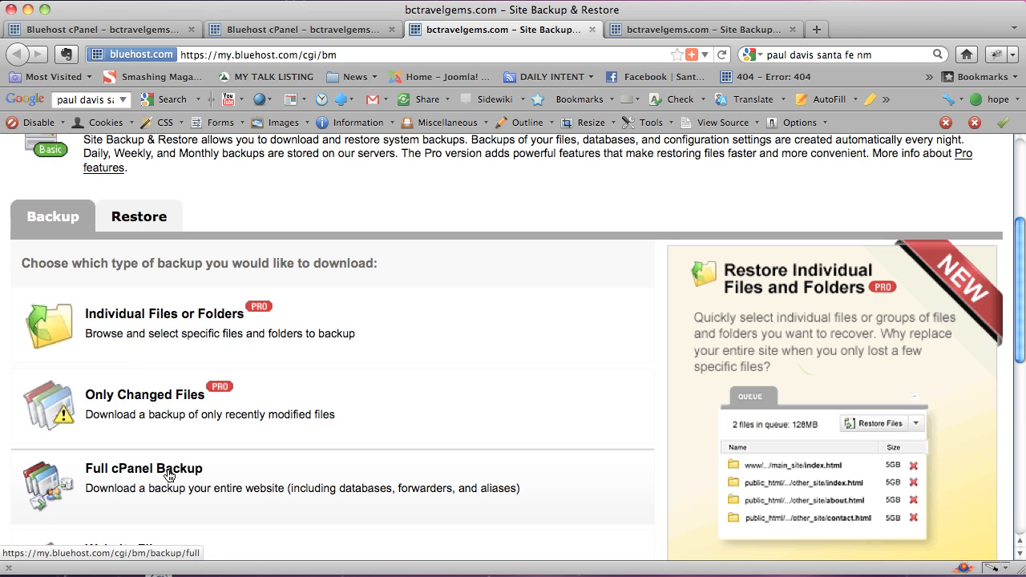
{"action": "left_click", "coordinate": [143, 468]}
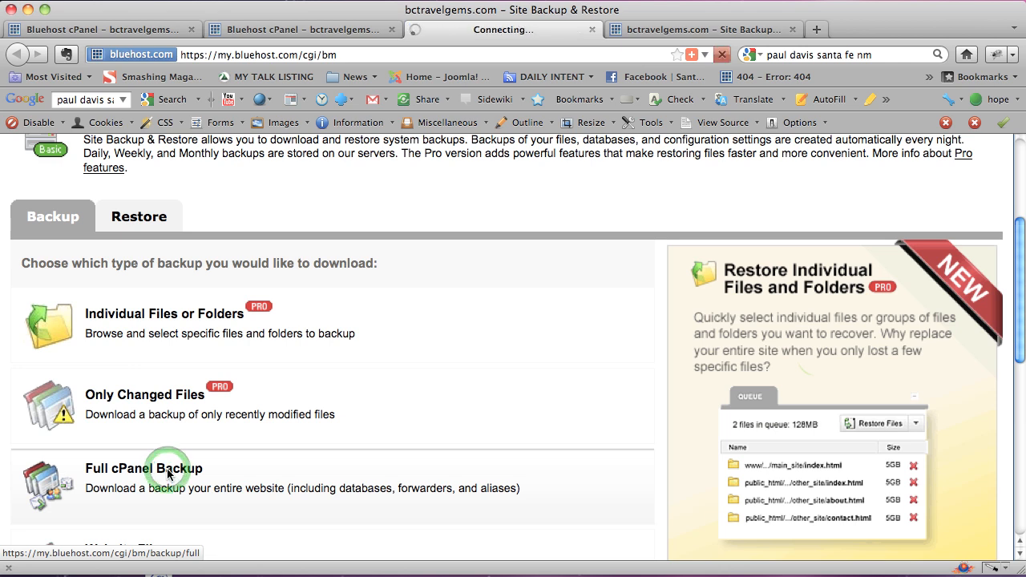
{"action": "left_click", "coordinate": [145, 468]}
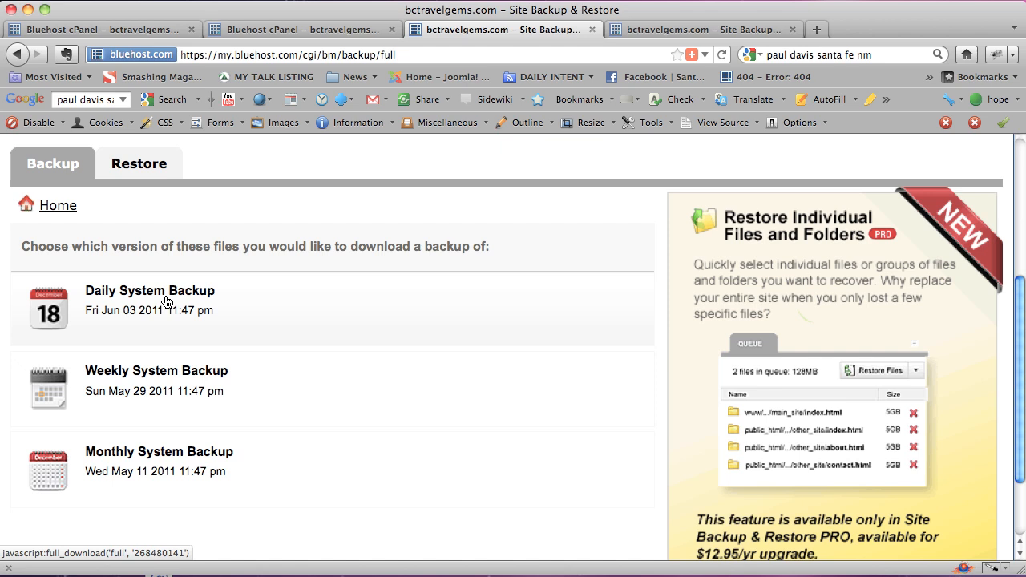
{"action": "mouse_move", "coordinate": [155, 326]}
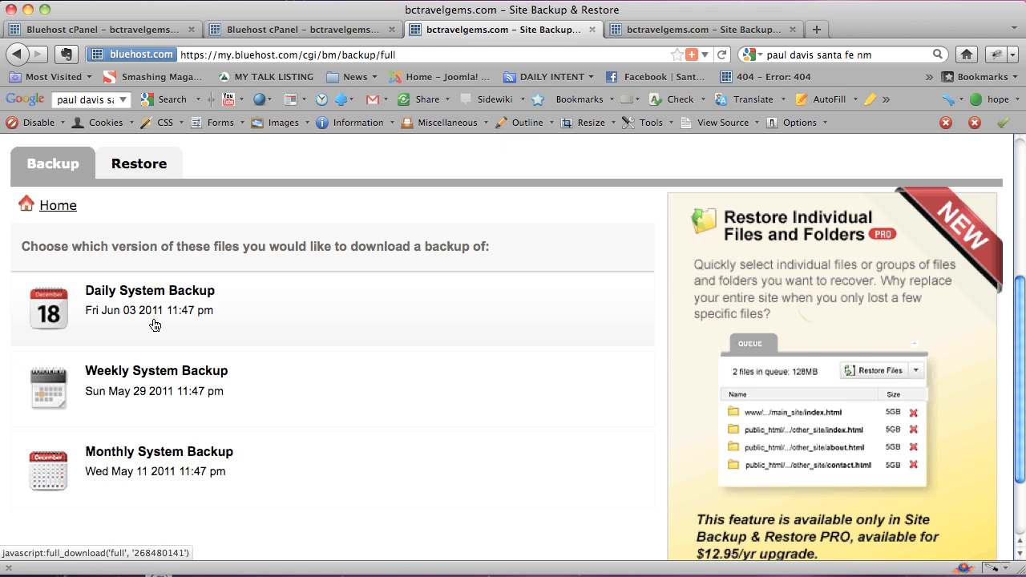
Archive the Daily System Backup in TAR (.tar) format.
{"action": "left_click", "coordinate": [155, 310]}
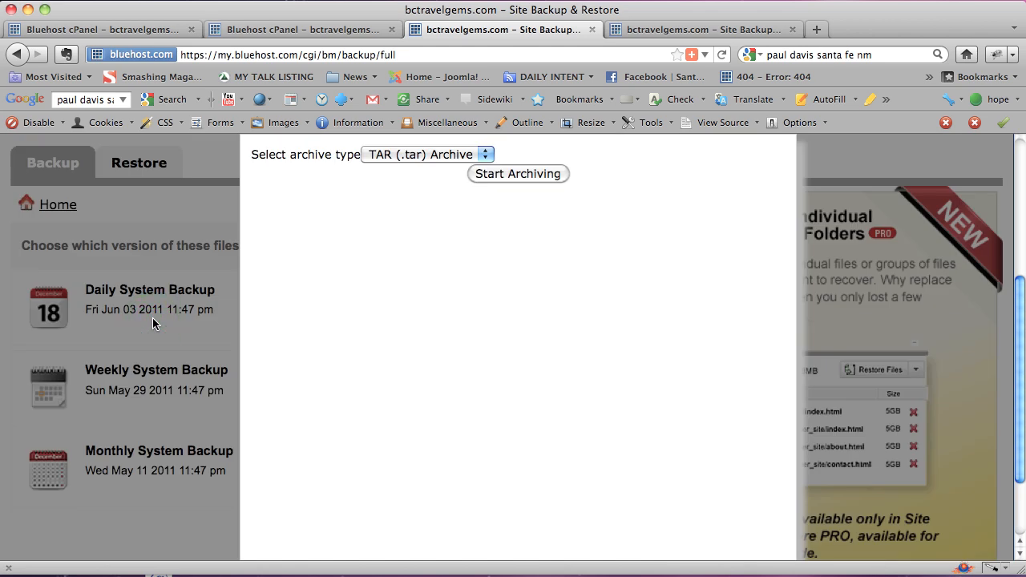
{"action": "mouse_move", "coordinate": [453, 235]}
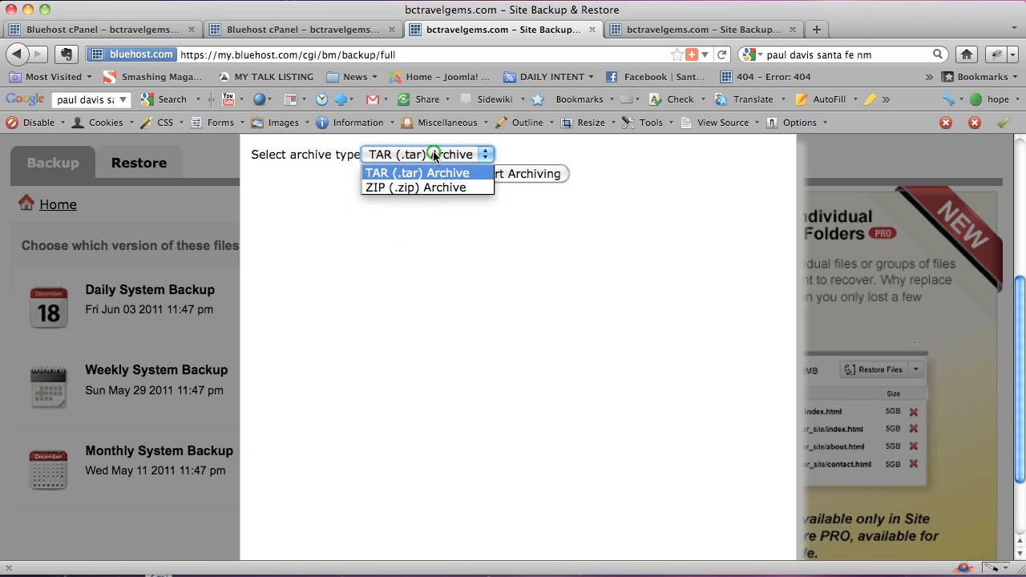
{"action": "mouse_move", "coordinate": [428, 186]}
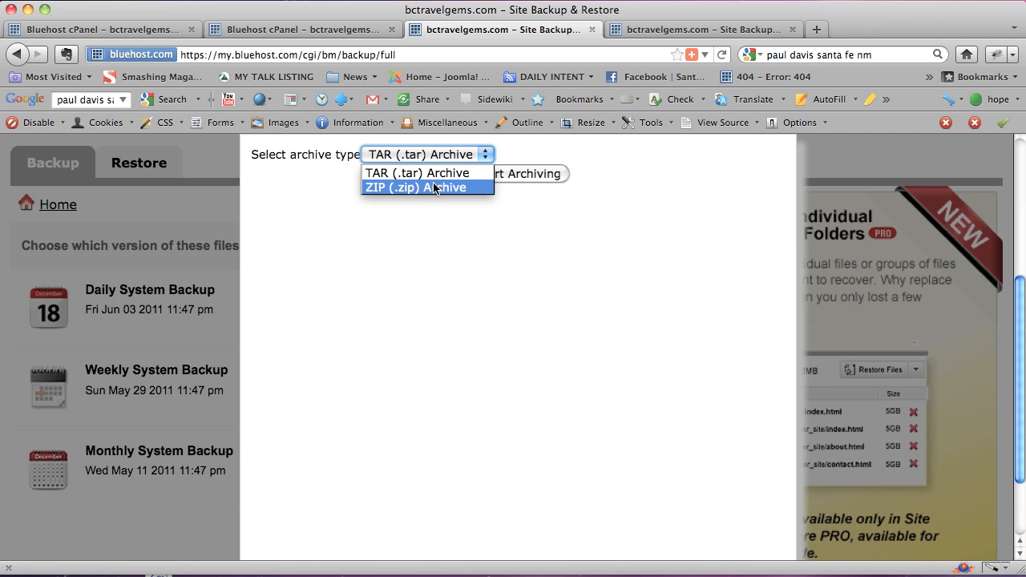
{"action": "mouse_move", "coordinate": [427, 173]}
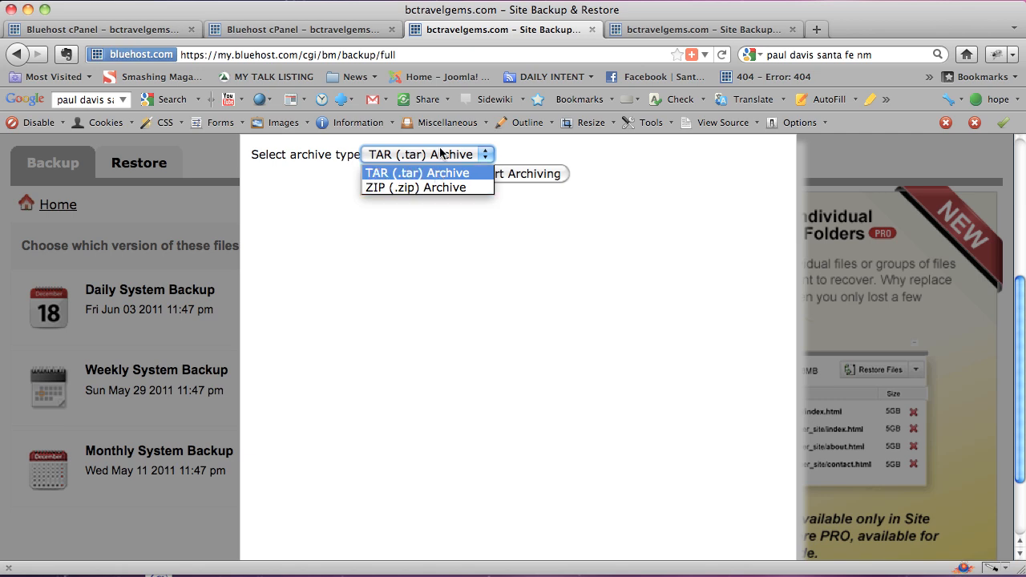
{"action": "left_click", "coordinate": [417, 172]}
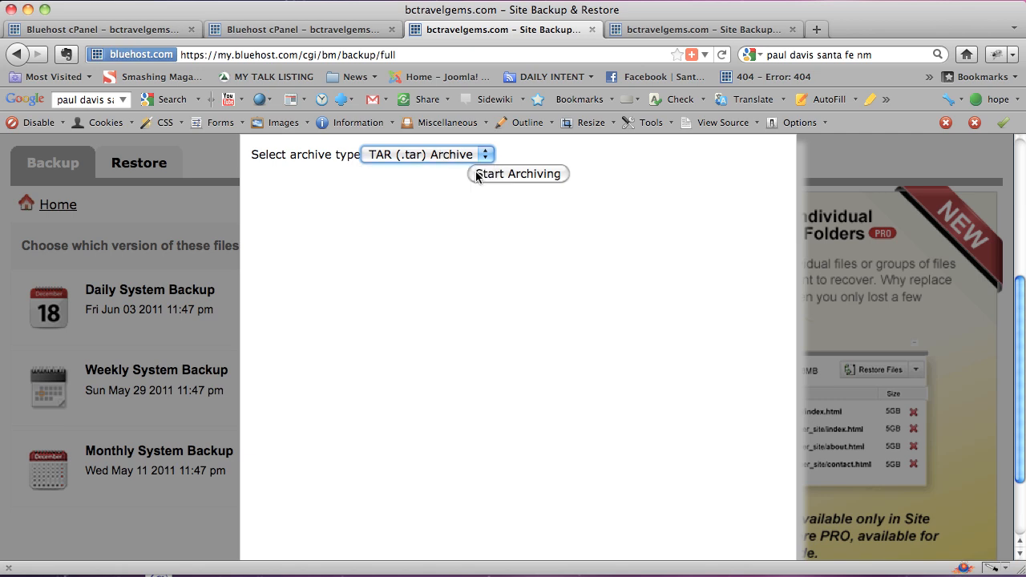
{"action": "left_click", "coordinate": [517, 174]}
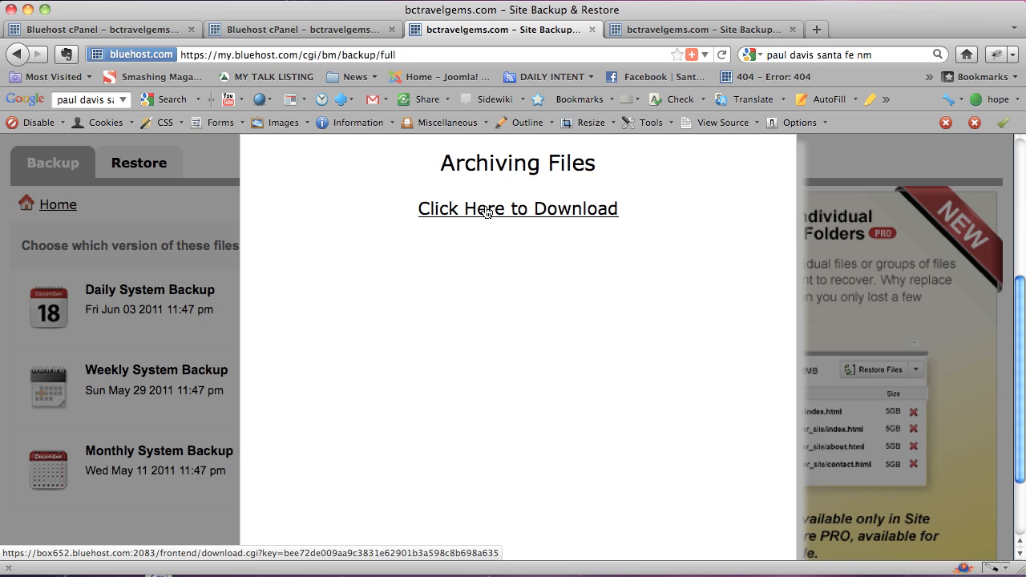
Save the prepared daily backup .tar file to the Desktop.
{"action": "left_click", "coordinate": [485, 208]}
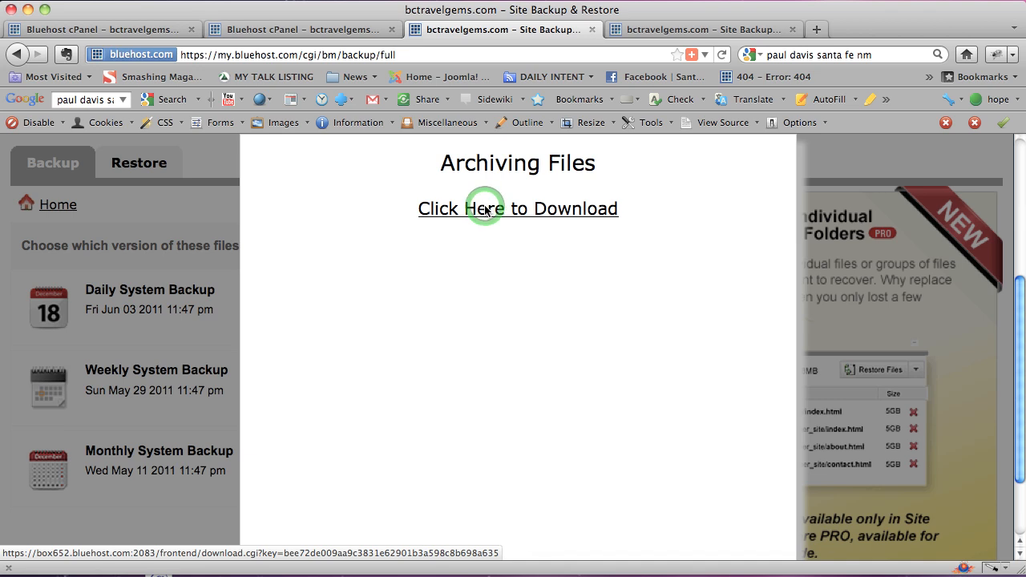
{"action": "left_click", "coordinate": [517, 209]}
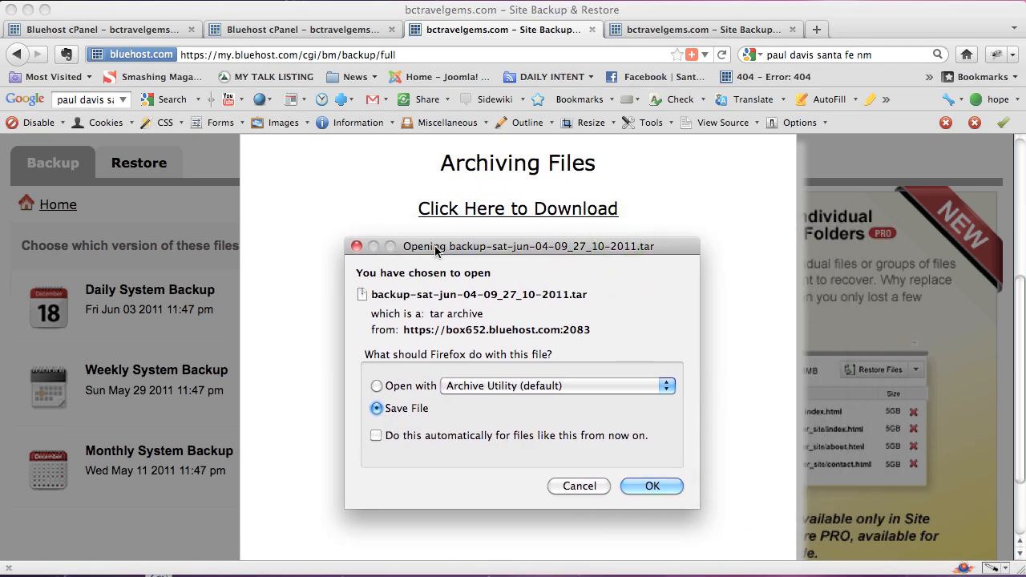
{"action": "mouse_move", "coordinate": [477, 382]}
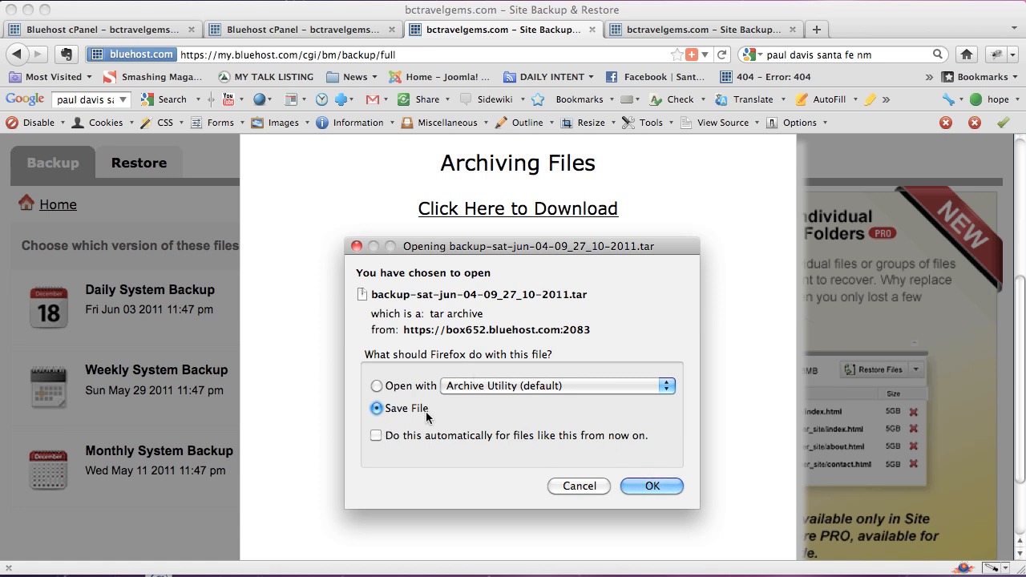
{"action": "left_click", "coordinate": [651, 486]}
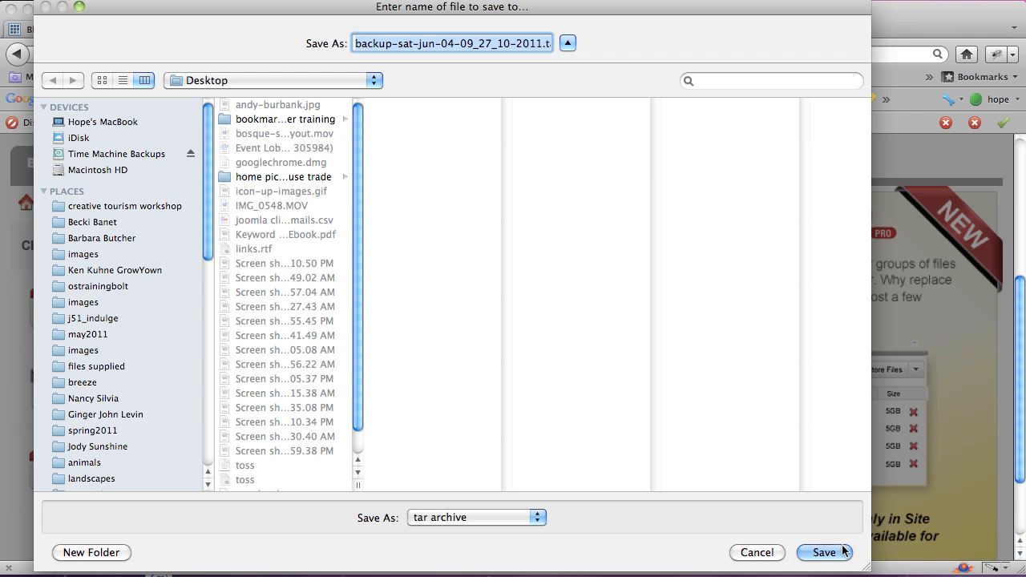
{"action": "left_click", "coordinate": [823, 552]}
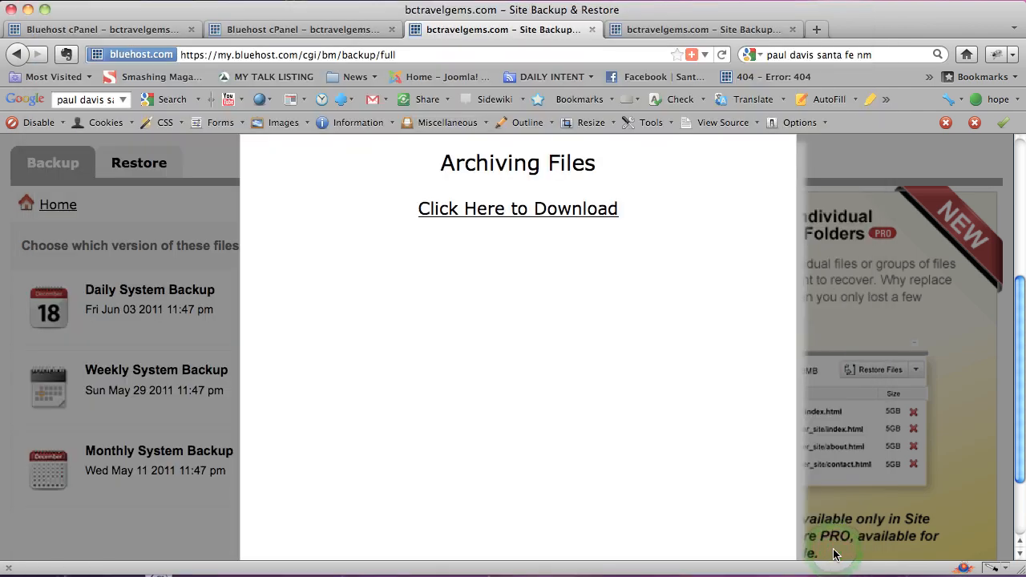
{"action": "mouse_move", "coordinate": [814, 419]}
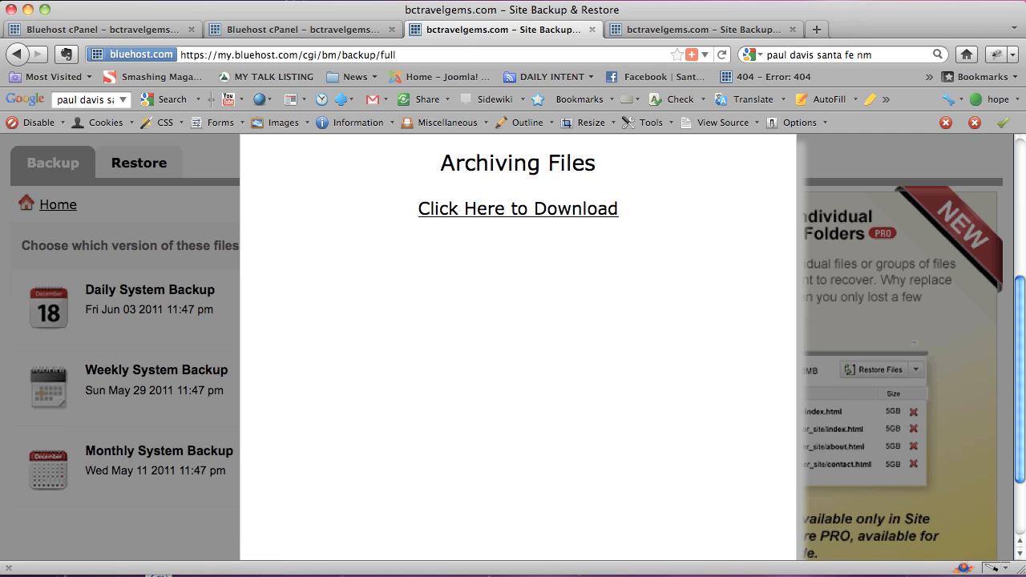
Cancel the running backup .tar download in Firefox's Downloads window.
{"action": "left_click", "coordinate": [518, 209]}
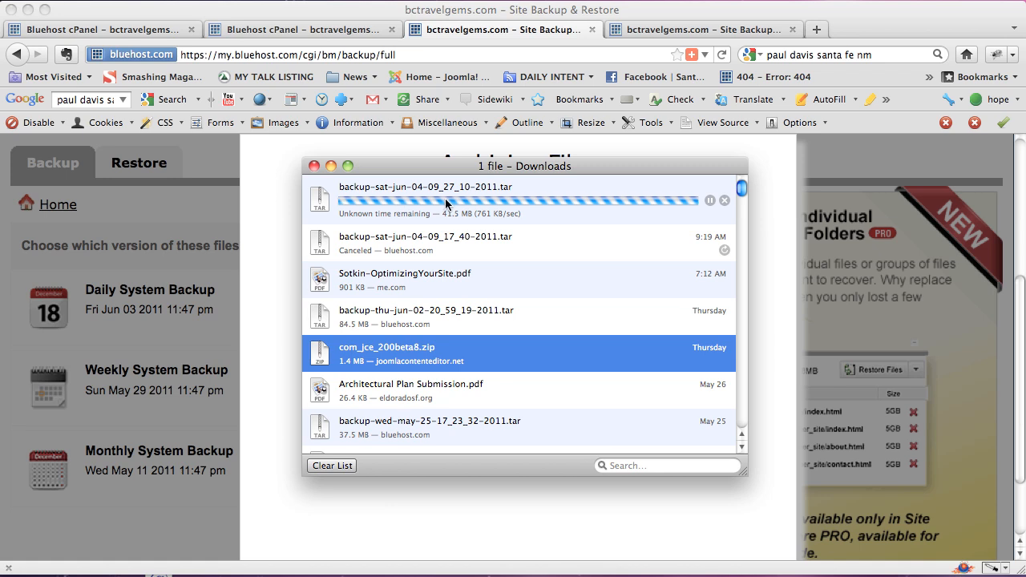
{"action": "mouse_move", "coordinate": [345, 203]}
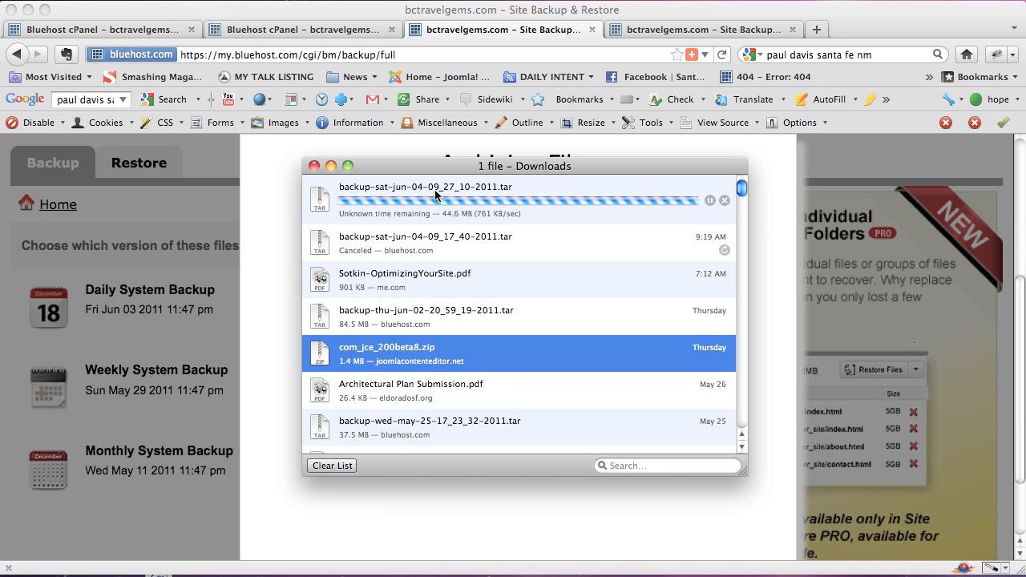
{"action": "mouse_move", "coordinate": [701, 217]}
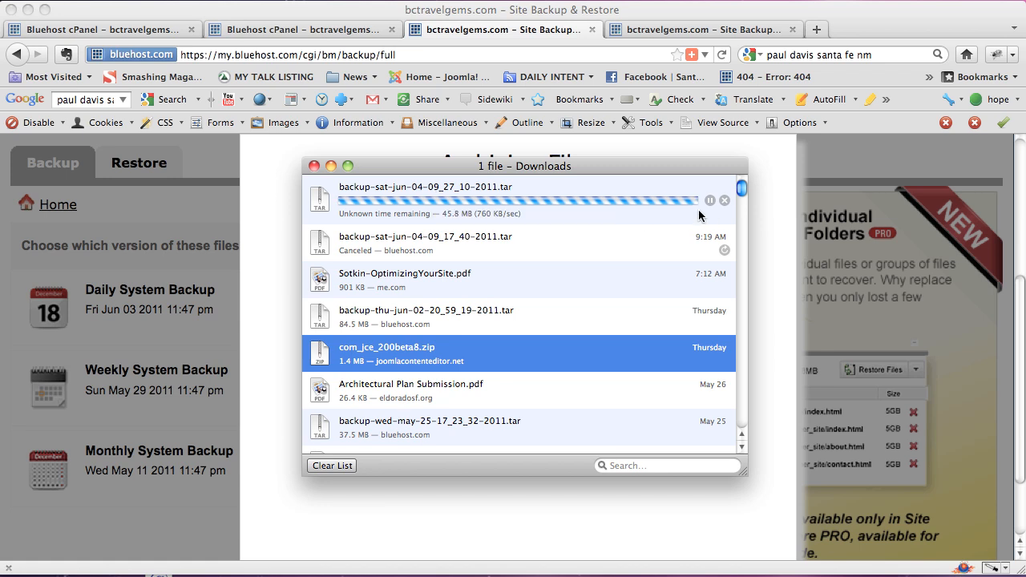
{"action": "mouse_move", "coordinate": [723, 200]}
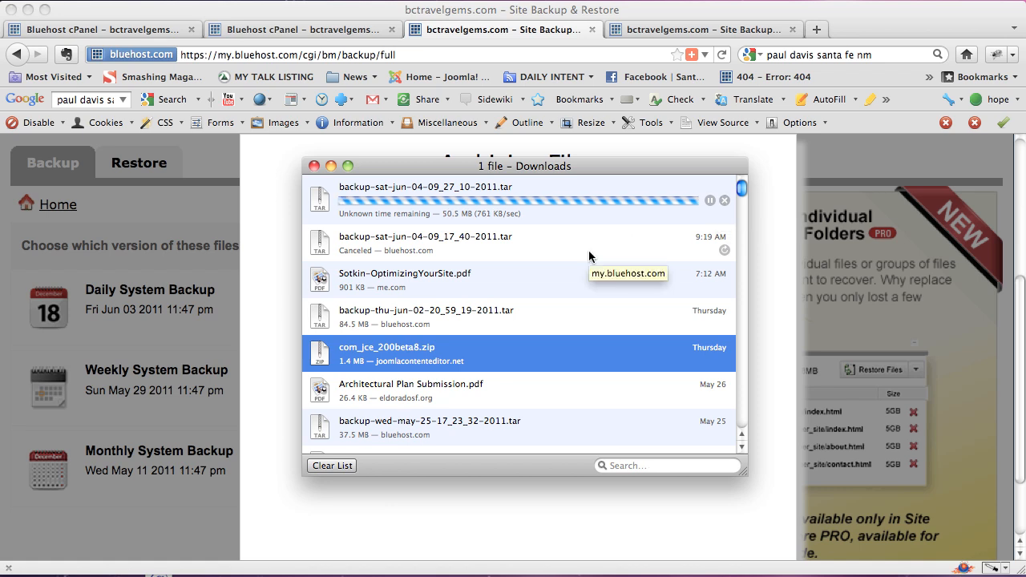
{"action": "left_click", "coordinate": [521, 243]}
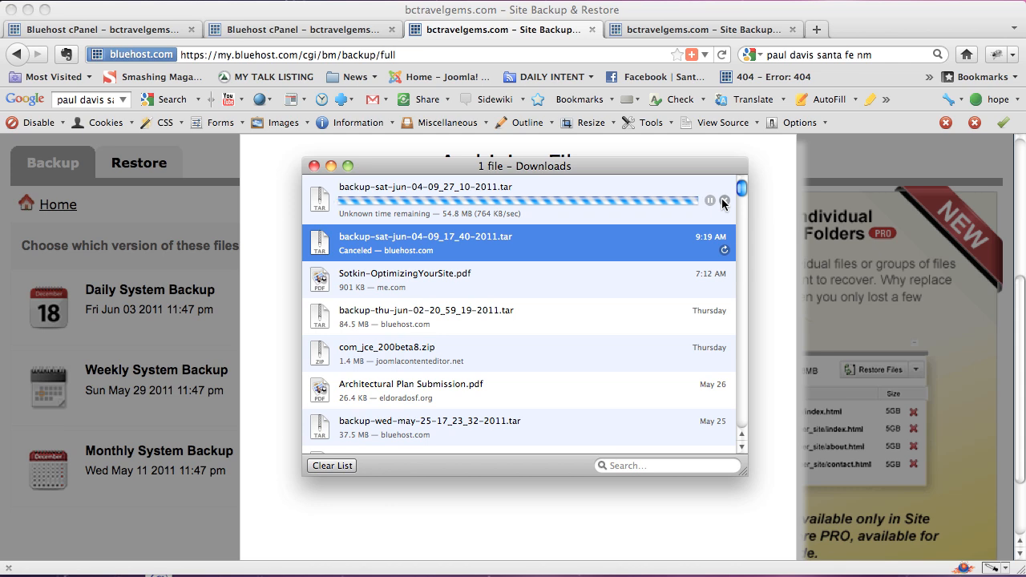
{"action": "left_click", "coordinate": [724, 199]}
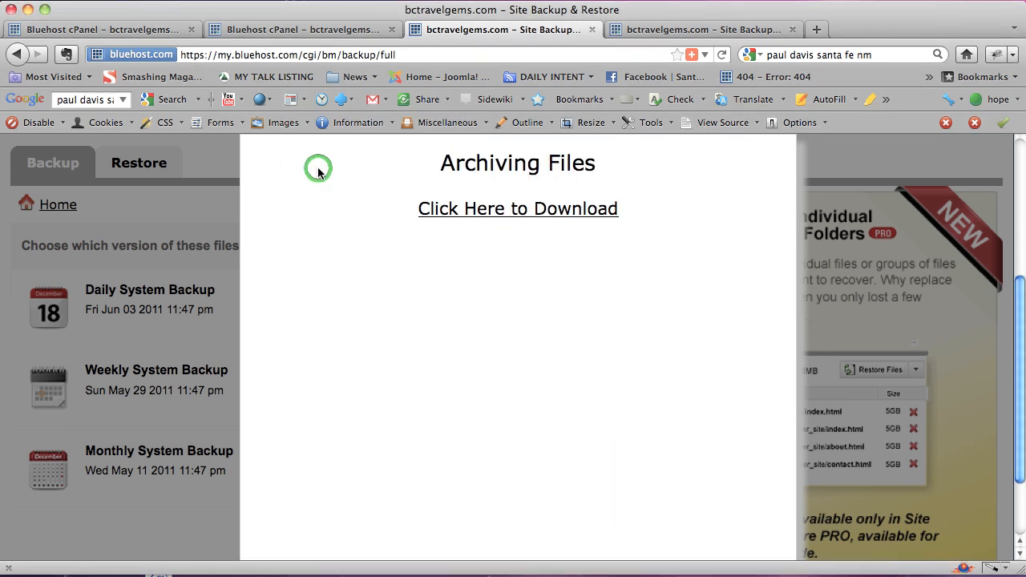
{"action": "mouse_move", "coordinate": [221, 207]}
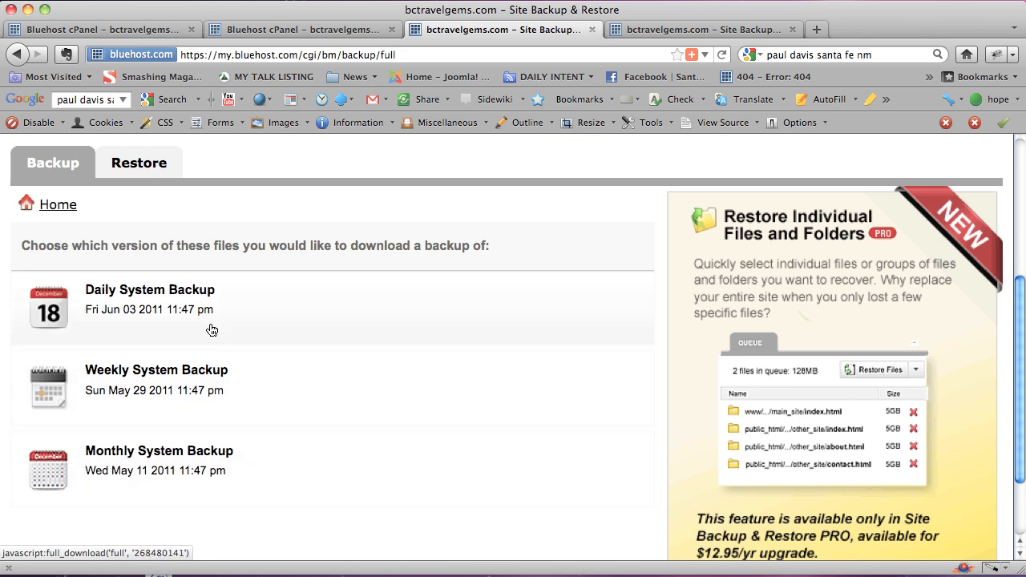
{"action": "mouse_move", "coordinate": [213, 319]}
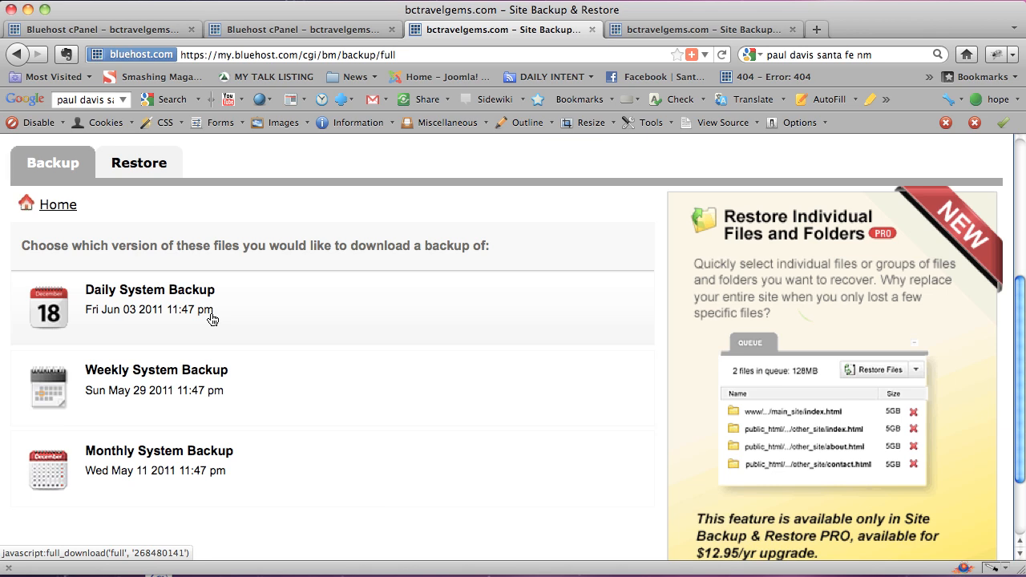
{"action": "mouse_move", "coordinate": [58, 205]}
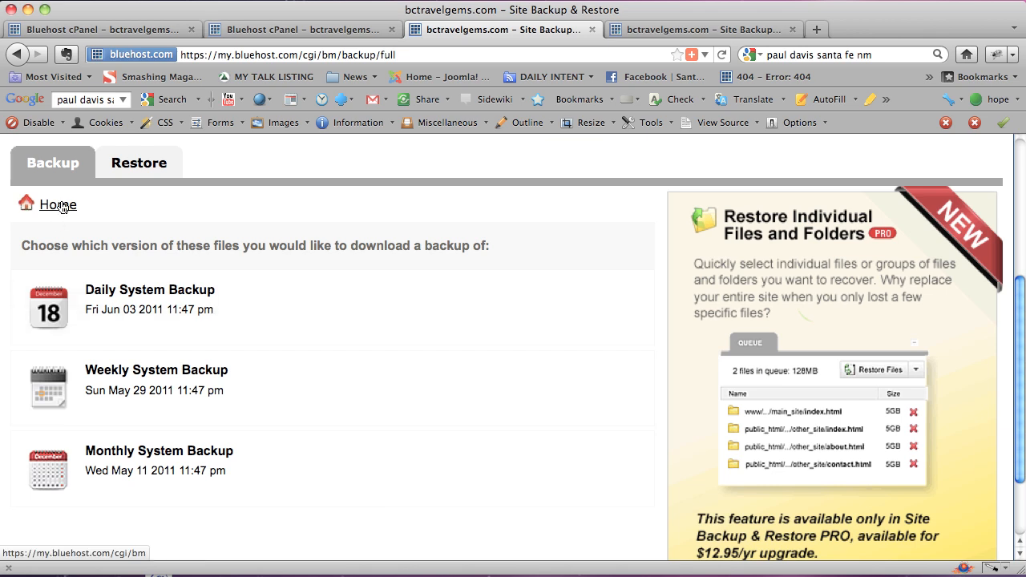
Go back Home and select MySQL Databases (All) to list its backup versions.
{"action": "left_click", "coordinate": [58, 204]}
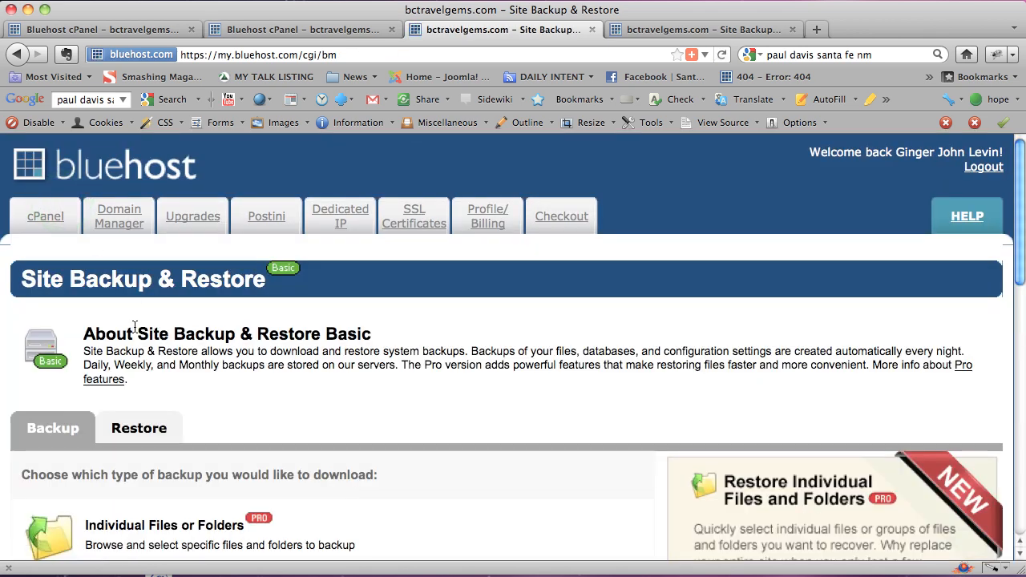
{"action": "scroll", "scroll_direction": "down", "scroll_amount": 3}
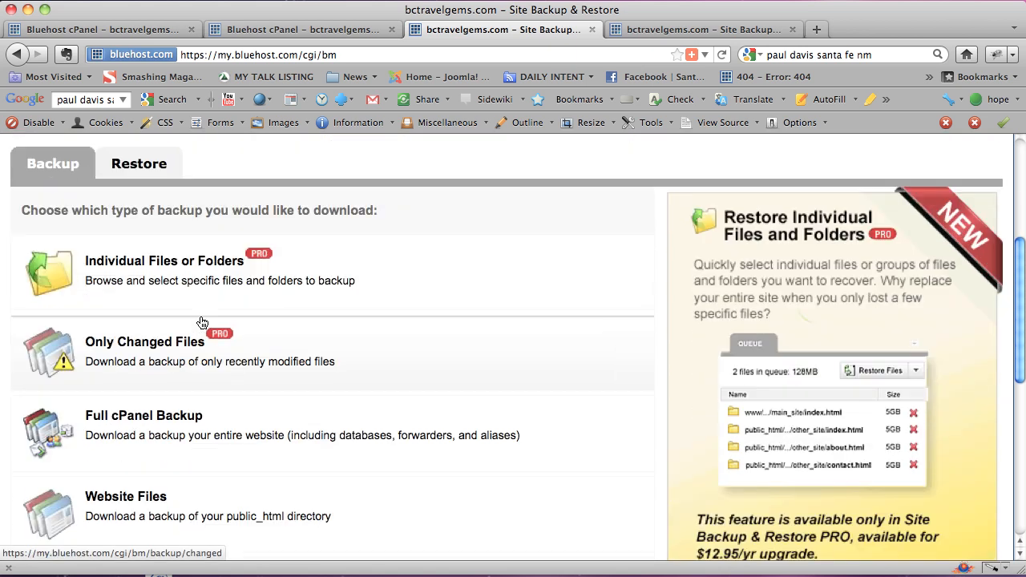
{"action": "scroll", "scroll_direction": "down", "scroll_amount": 3}
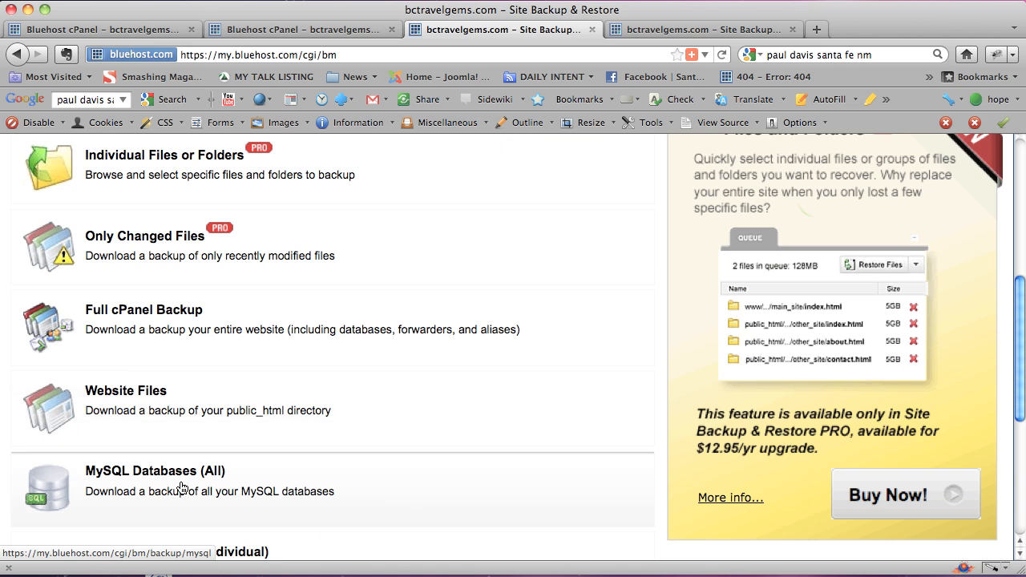
{"action": "left_click", "coordinate": [155, 470]}
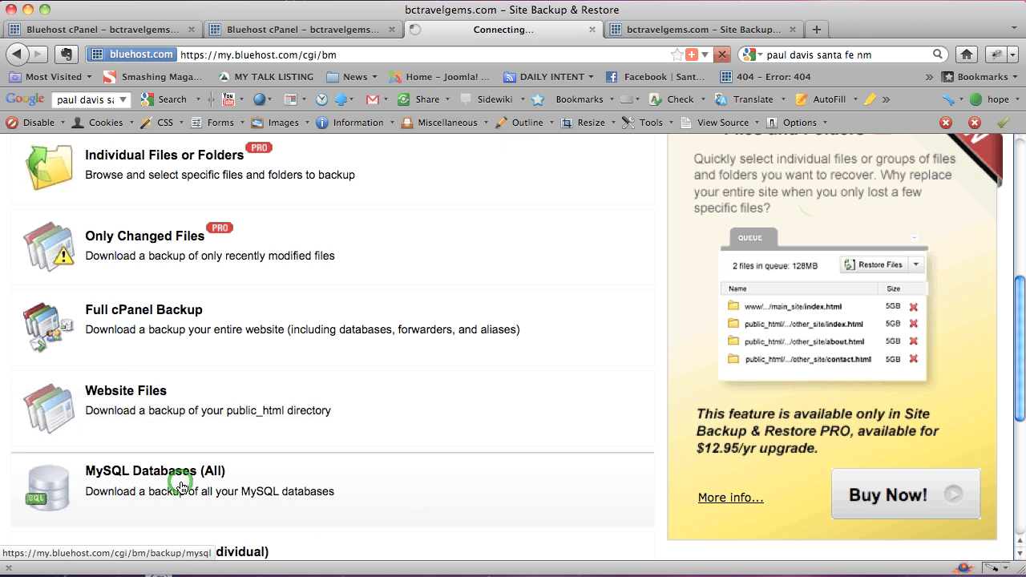
{"action": "left_click", "coordinate": [154, 470]}
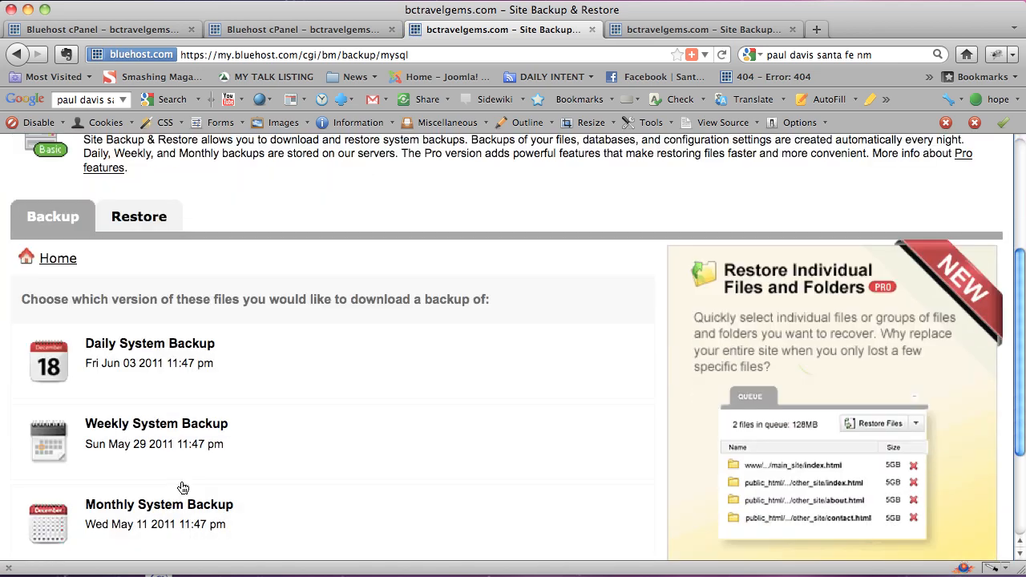
Archive the daily MySQL databases system backup as a TAR file.
{"action": "scroll", "scroll_direction": "up", "scroll_amount": 3}
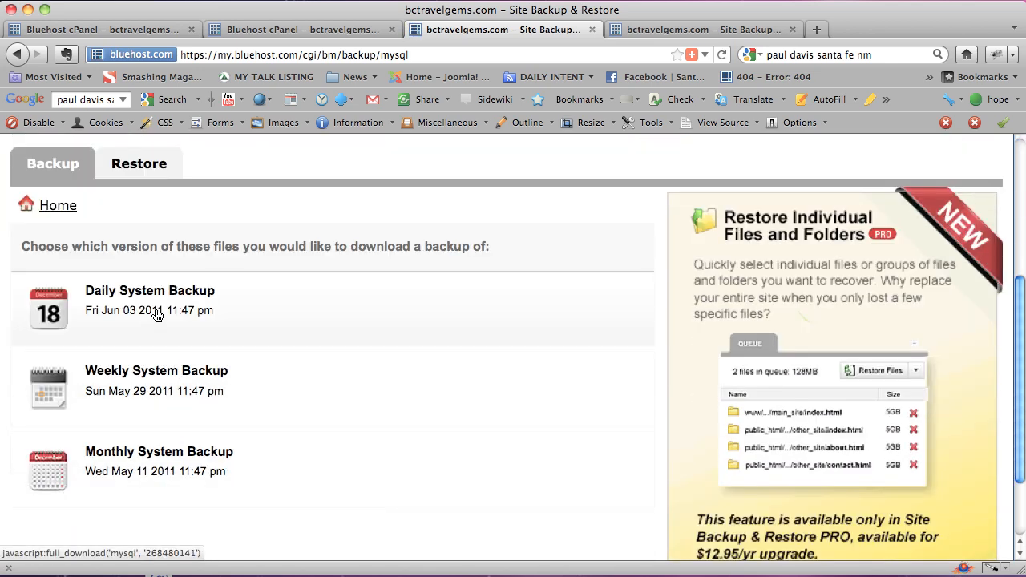
{"action": "left_click", "coordinate": [149, 309]}
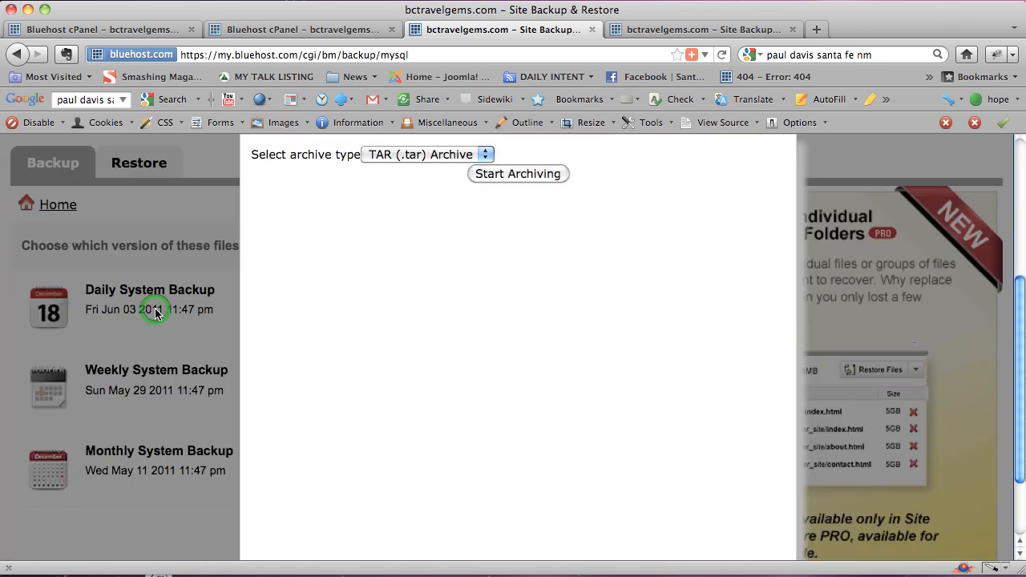
{"action": "left_click", "coordinate": [517, 174]}
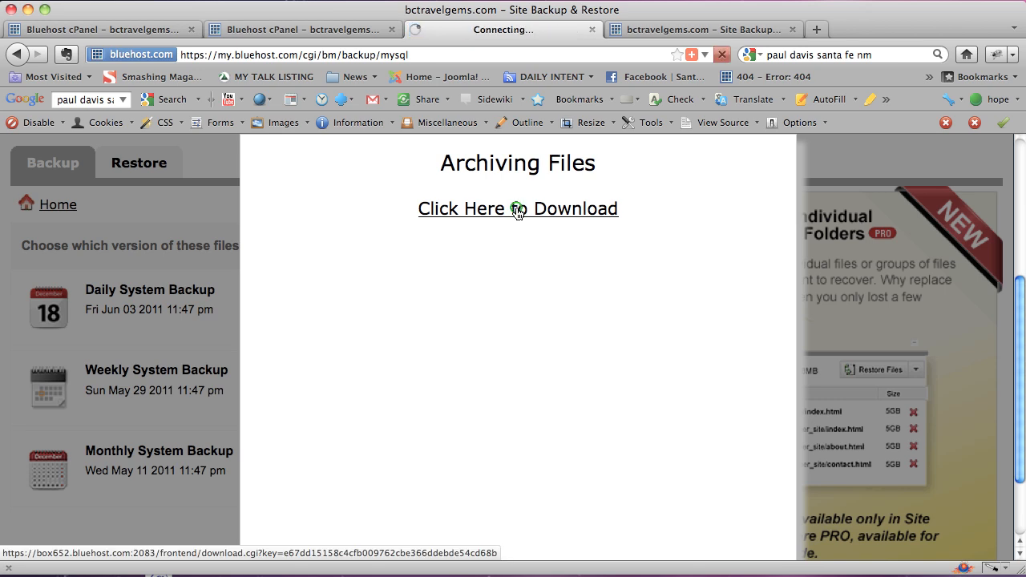
Download the 640 KB database TAR archive to the Desktop and close Downloads.
{"action": "left_click", "coordinate": [518, 209]}
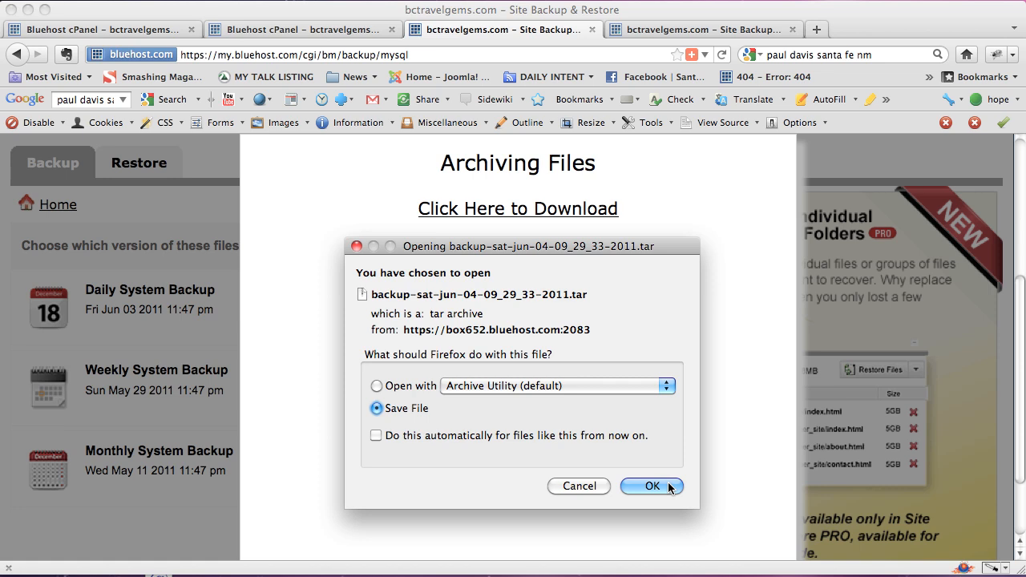
{"action": "left_click", "coordinate": [651, 486]}
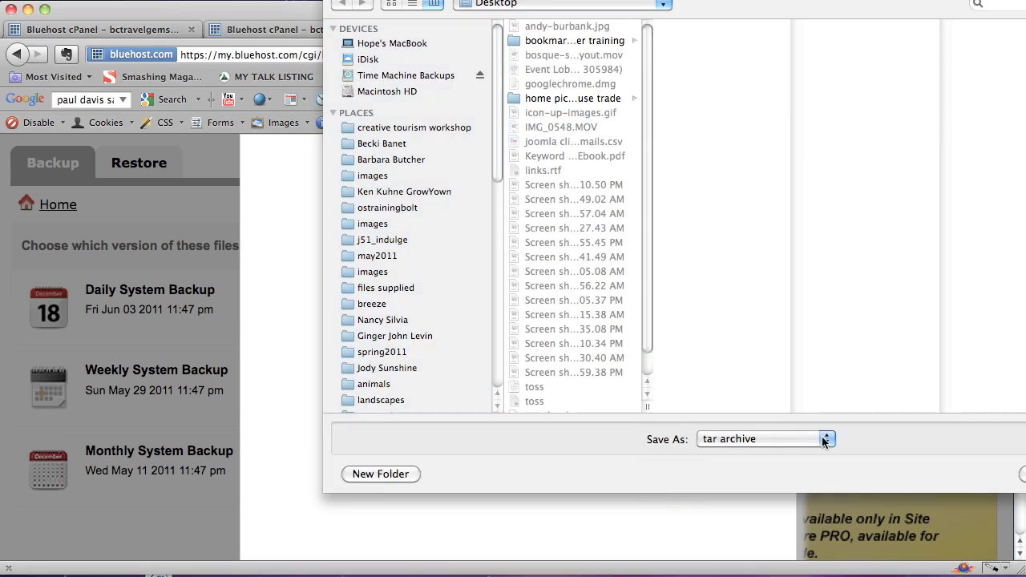
{"action": "left_click", "coordinate": [826, 440]}
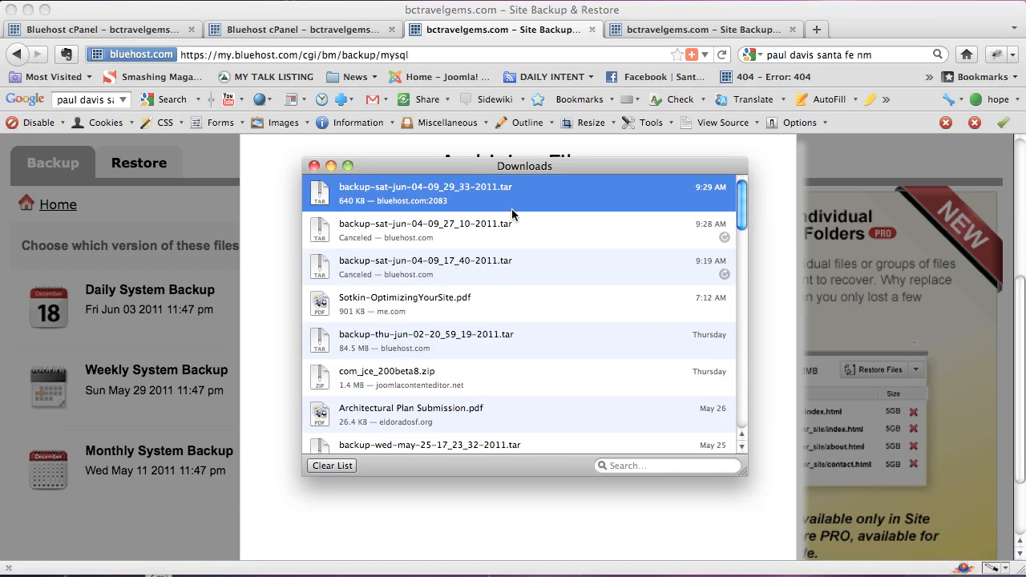
{"action": "mouse_move", "coordinate": [323, 171]}
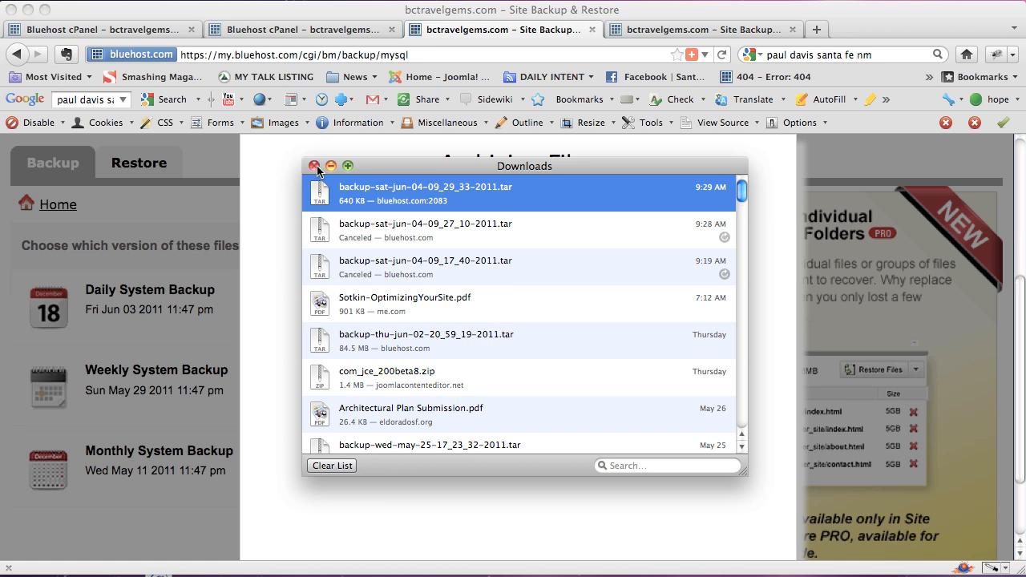
{"action": "left_click", "coordinate": [316, 166]}
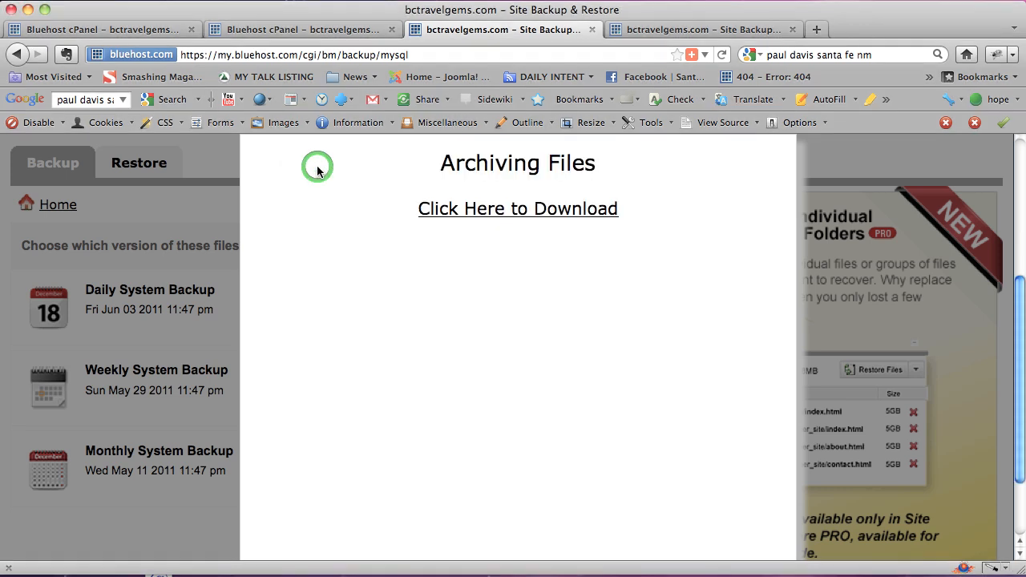
{"action": "mouse_move", "coordinate": [192, 195]}
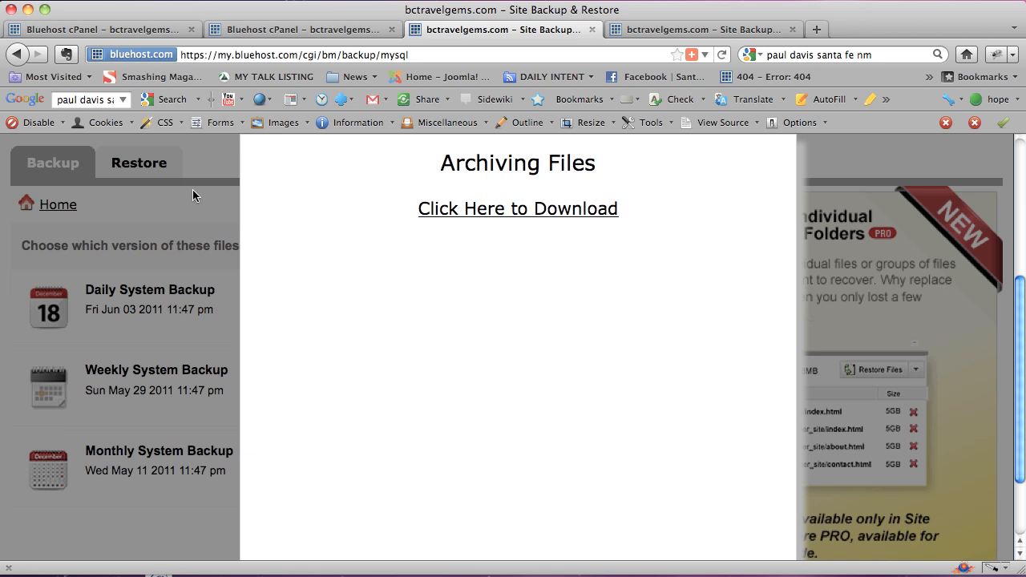
{"action": "mouse_move", "coordinate": [196, 203]}
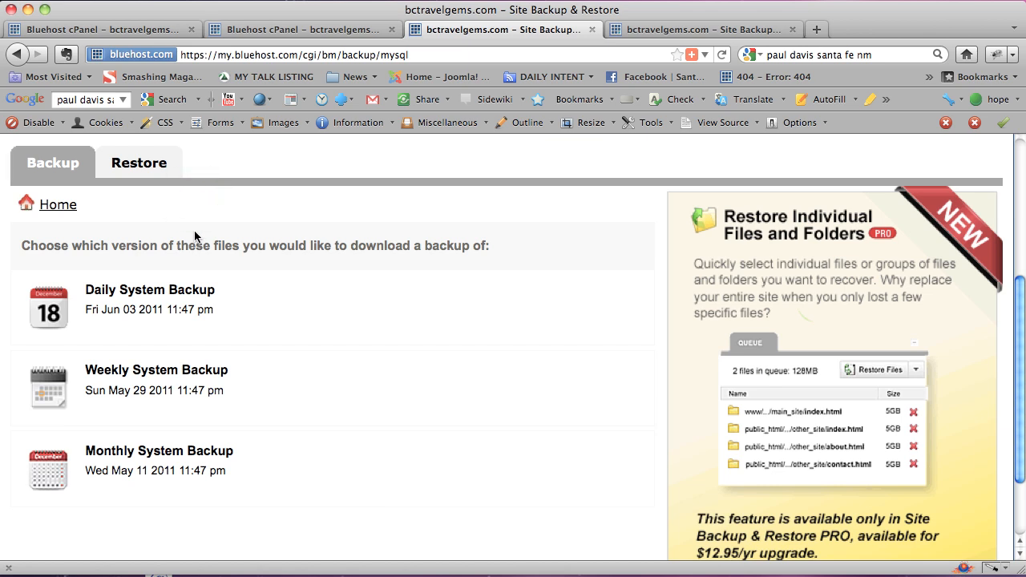
Return Home to the Site Backup & Restore backup type list.
{"action": "left_click", "coordinate": [58, 205]}
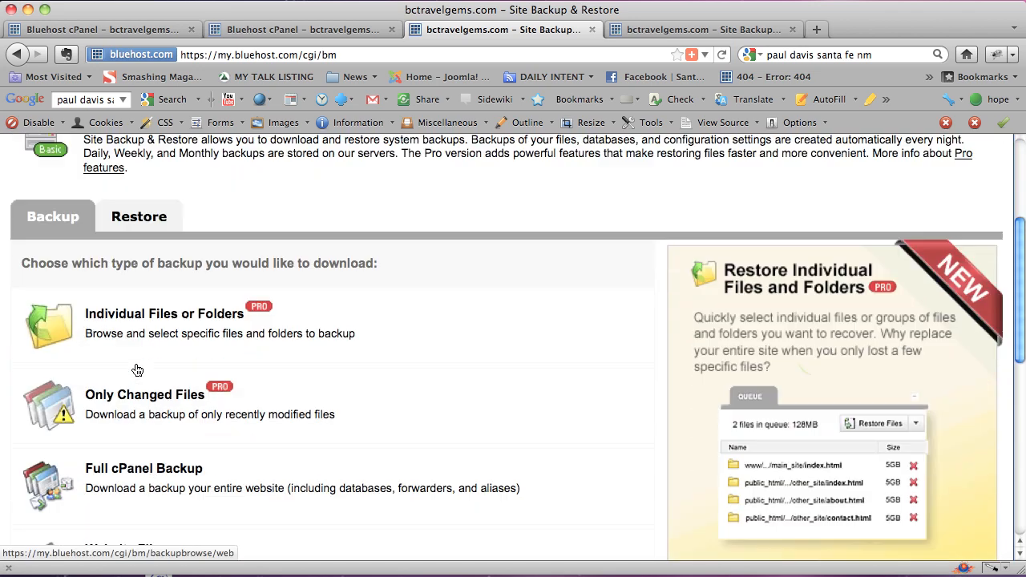
Reopen the MySQL Databases (All) daily backup, then go back Home.
{"action": "scroll", "scroll_direction": "down", "scroll_amount": 3}
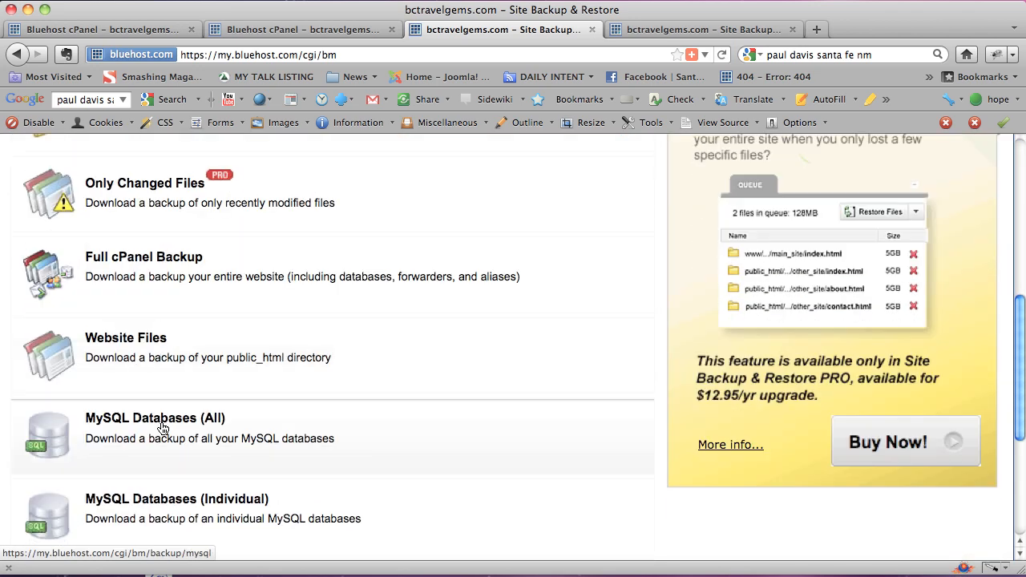
{"action": "left_click", "coordinate": [155, 417]}
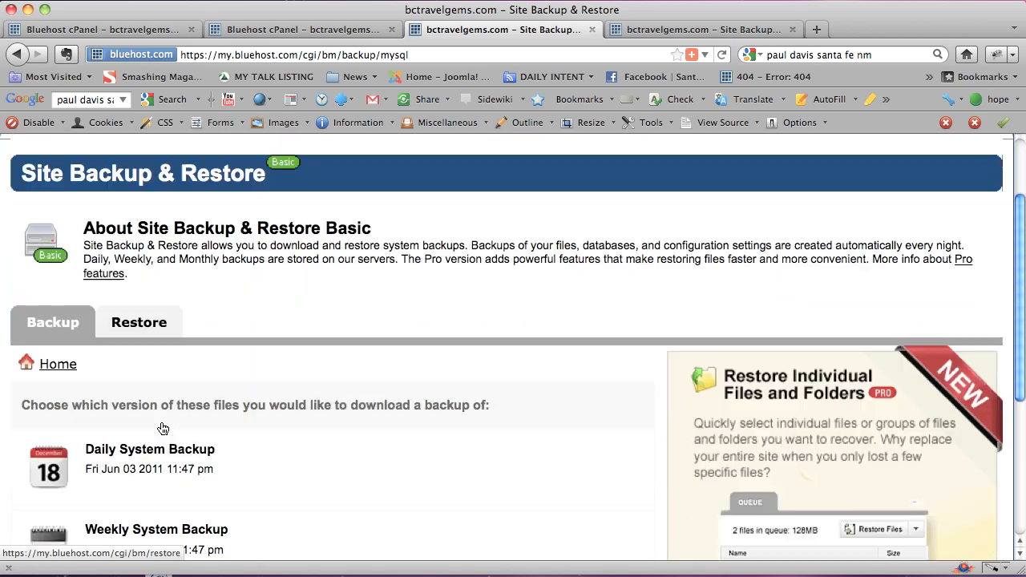
{"action": "scroll", "scroll_direction": "down", "scroll_amount": 3}
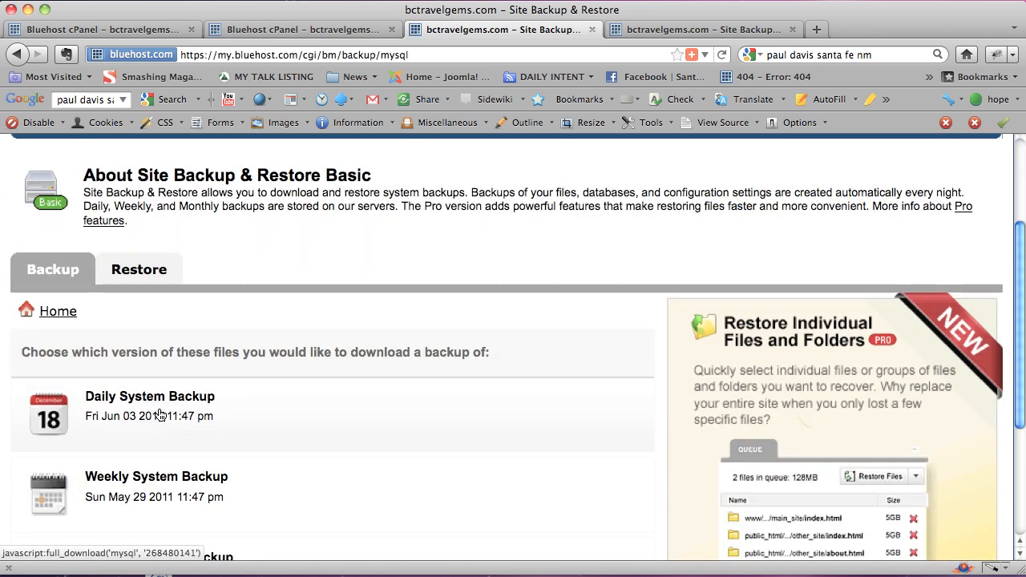
{"action": "left_click", "coordinate": [150, 415]}
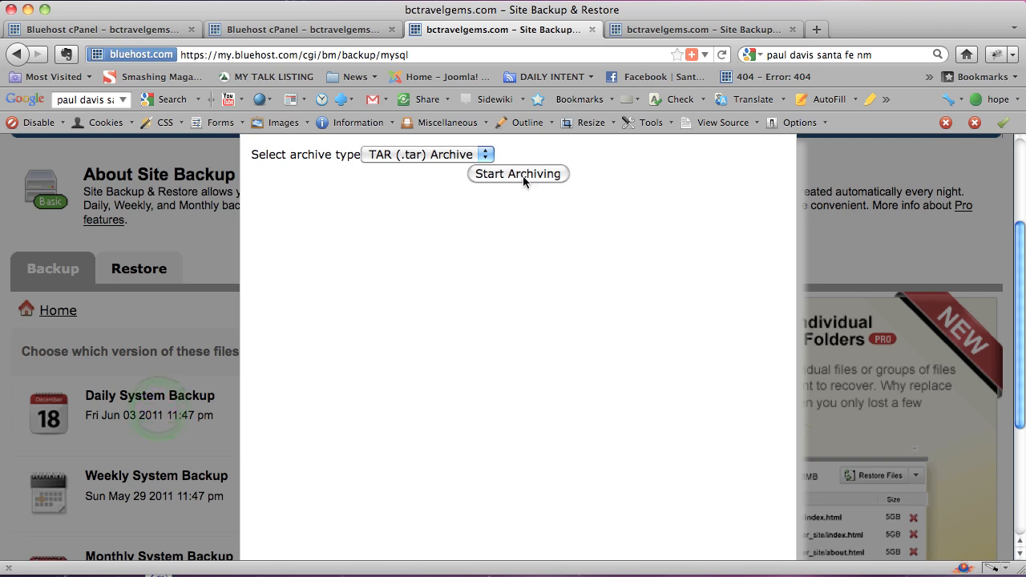
{"action": "mouse_move", "coordinate": [182, 236]}
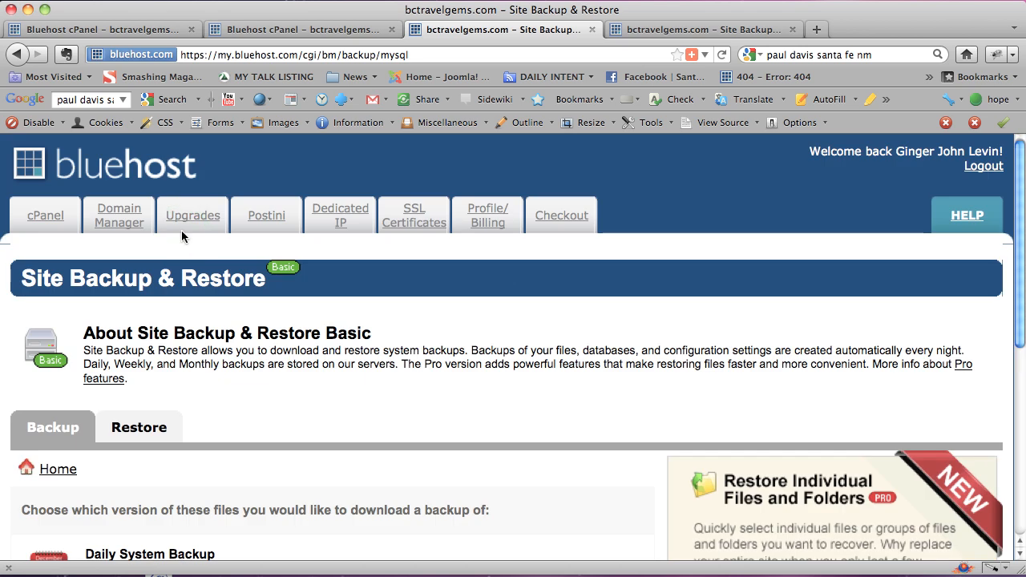
{"action": "mouse_move", "coordinate": [57, 469]}
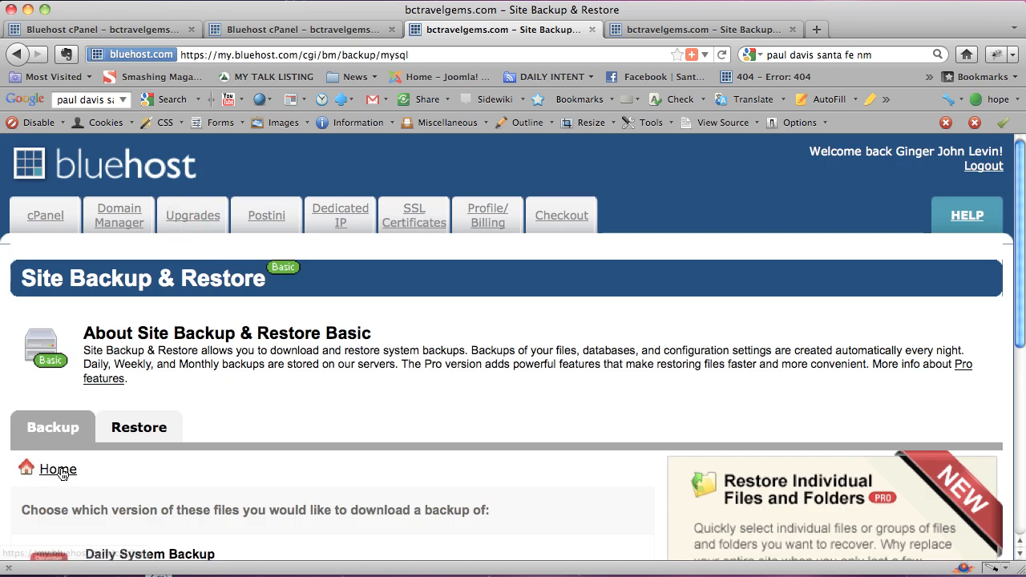
{"action": "left_click", "coordinate": [58, 469]}
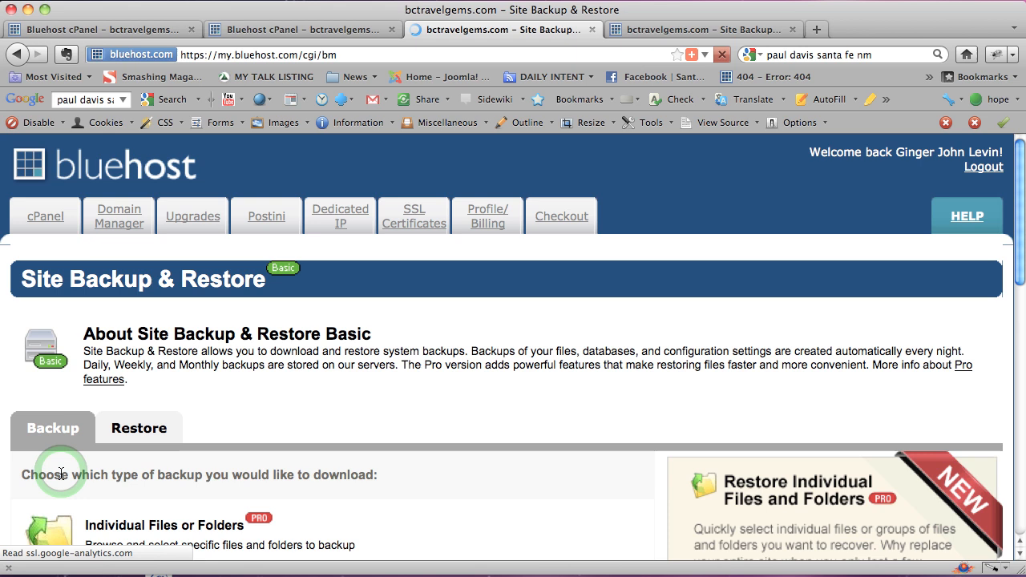
Select Website Files and run Instantly Backup Current Files.
{"action": "scroll", "scroll_direction": "down", "scroll_amount": 3}
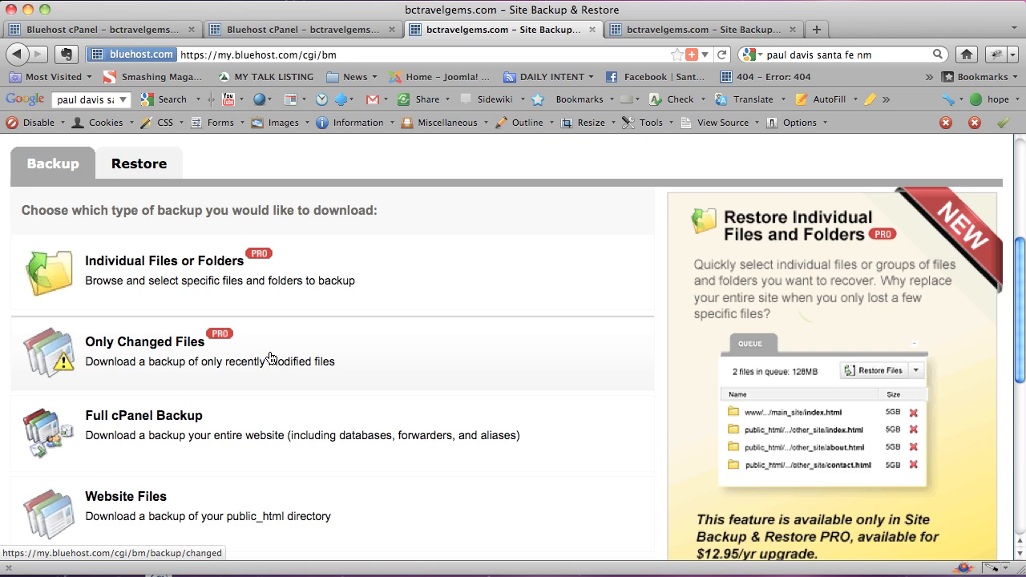
{"action": "mouse_move", "coordinate": [138, 453]}
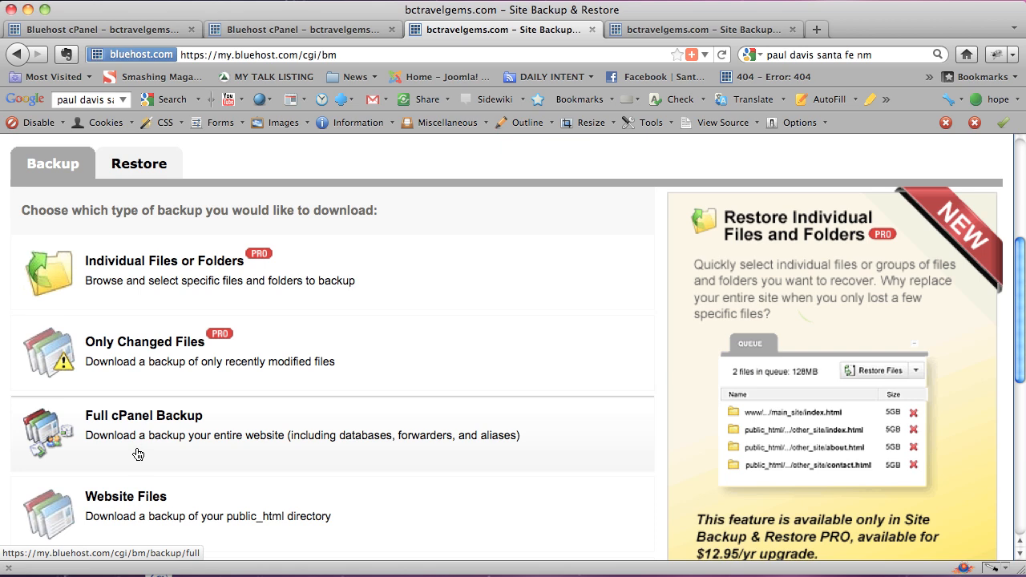
{"action": "scroll", "scroll_direction": "down", "scroll_amount": 3}
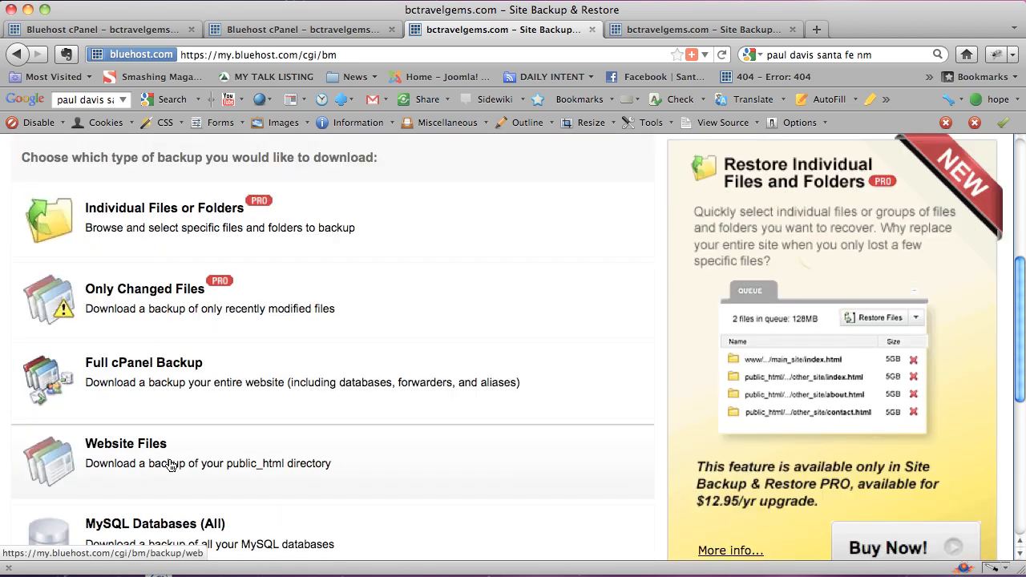
{"action": "left_click", "coordinate": [126, 443]}
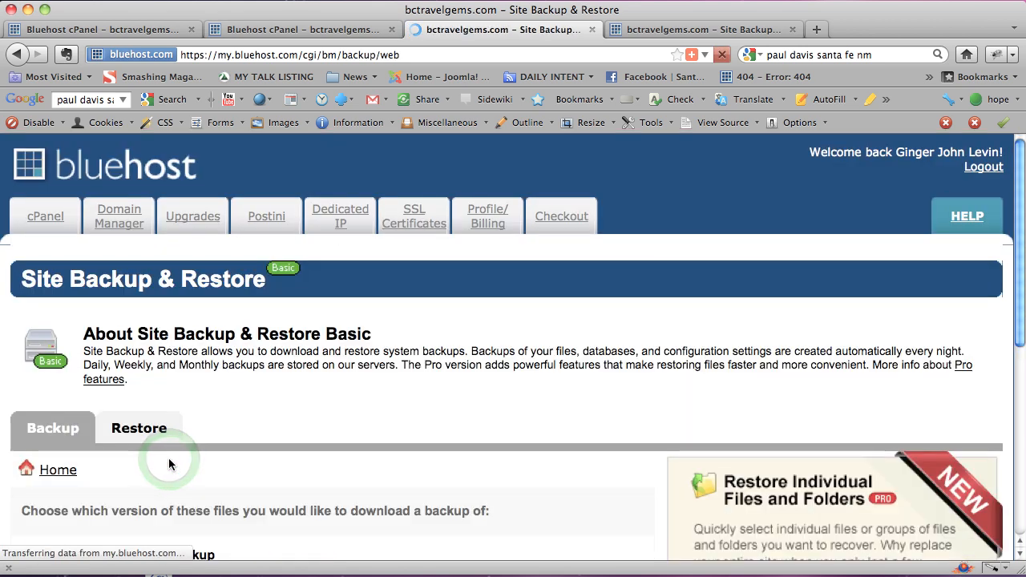
{"action": "scroll", "scroll_direction": "down", "scroll_amount": 3}
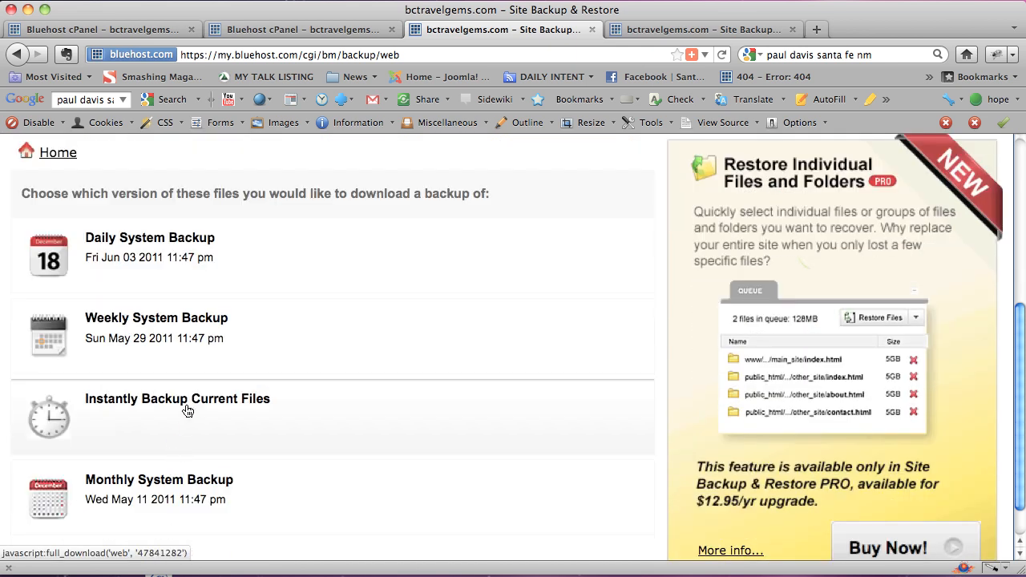
{"action": "left_click", "coordinate": [177, 398]}
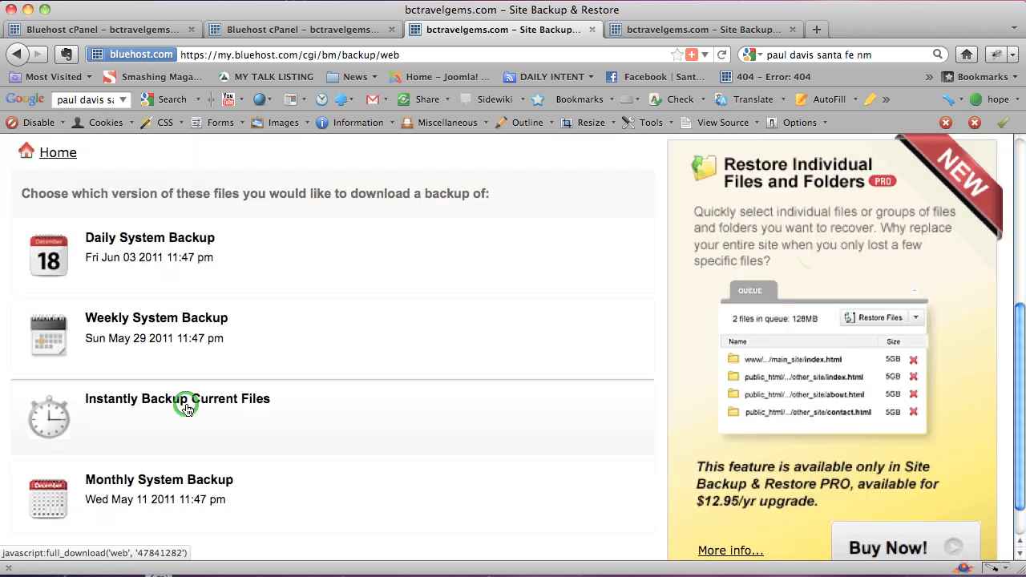
{"action": "scroll", "scroll_direction": "down", "scroll_amount": 3}
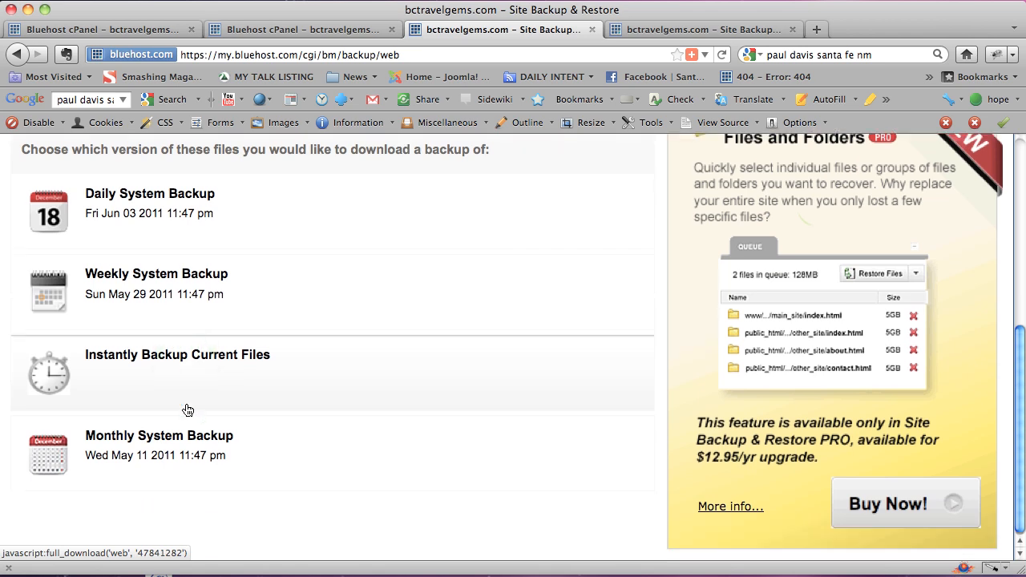
{"action": "scroll", "scroll_direction": "up", "scroll_amount": 3}
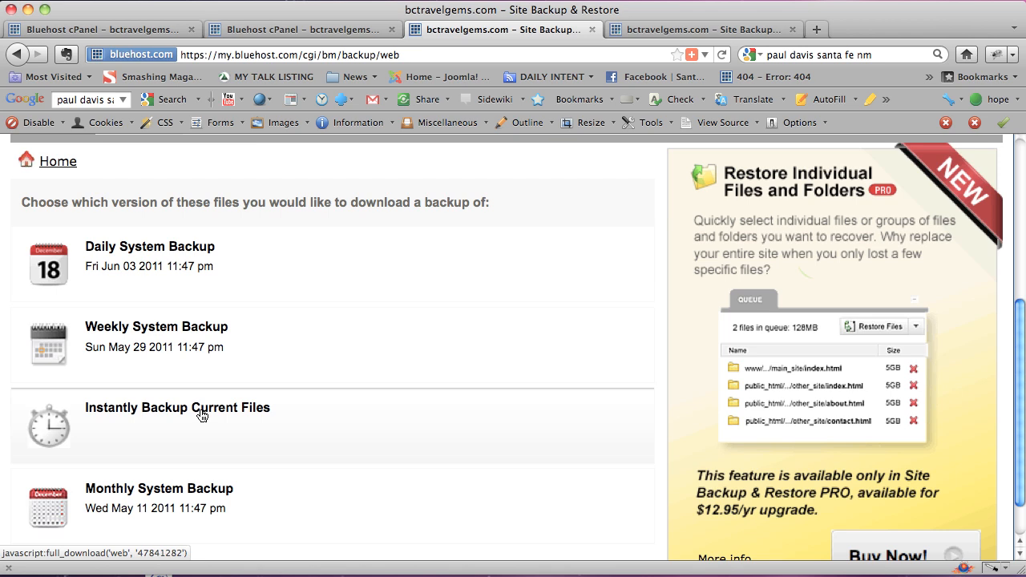
{"action": "mouse_move", "coordinate": [58, 161]}
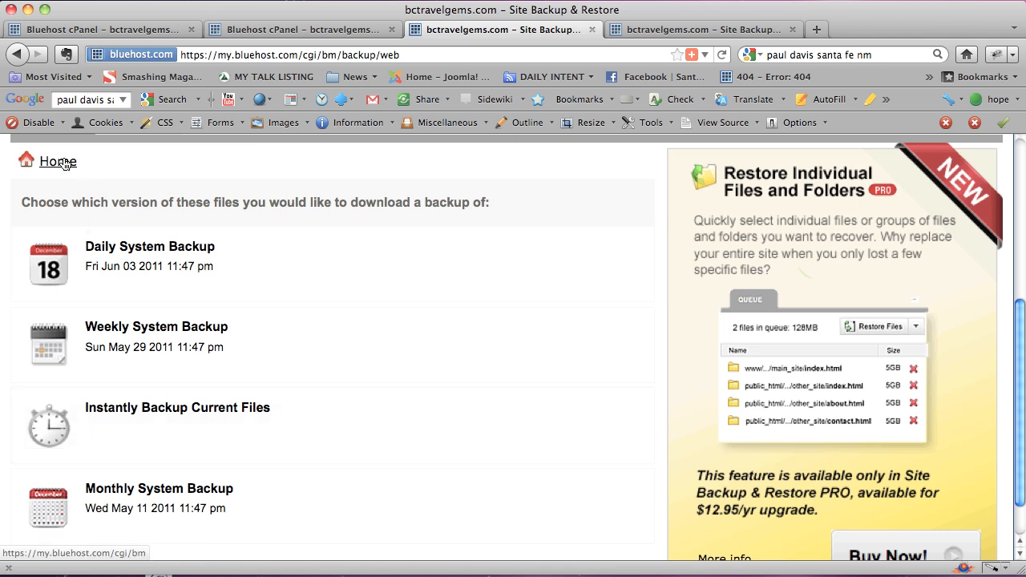
Go back to the Site Backup & Restore backup types list, then head to cPanel home.
{"action": "left_click", "coordinate": [58, 161]}
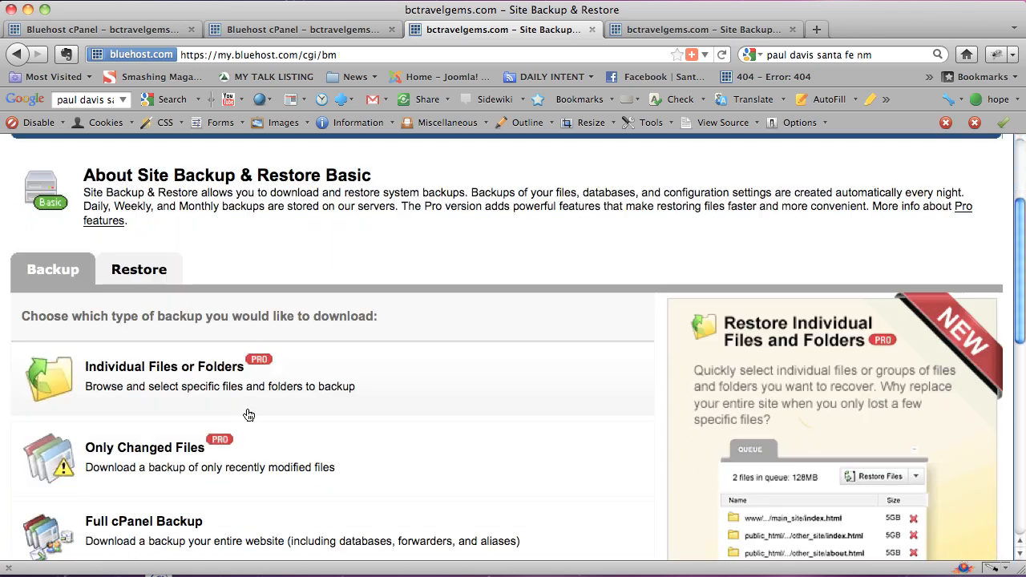
{"action": "scroll", "scroll_direction": "down", "scroll_amount": 3}
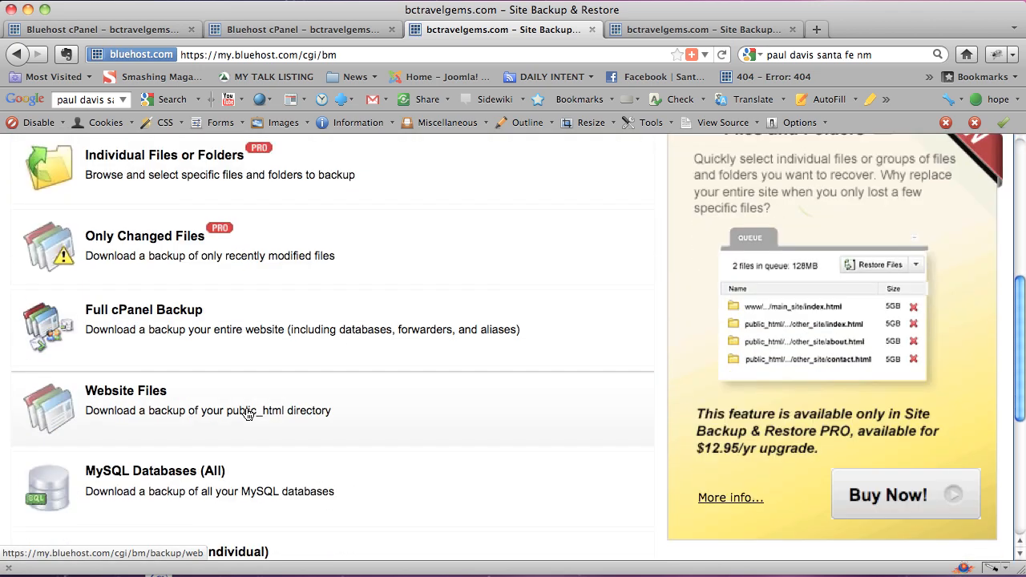
{"action": "scroll", "scroll_direction": "up", "scroll_amount": 3}
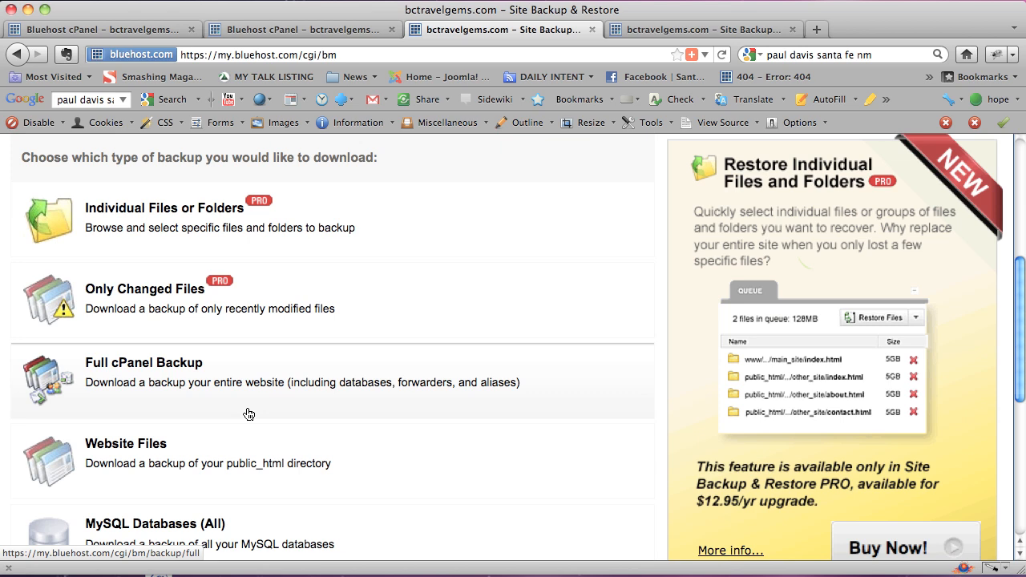
{"action": "scroll", "scroll_direction": "up", "scroll_amount": 3}
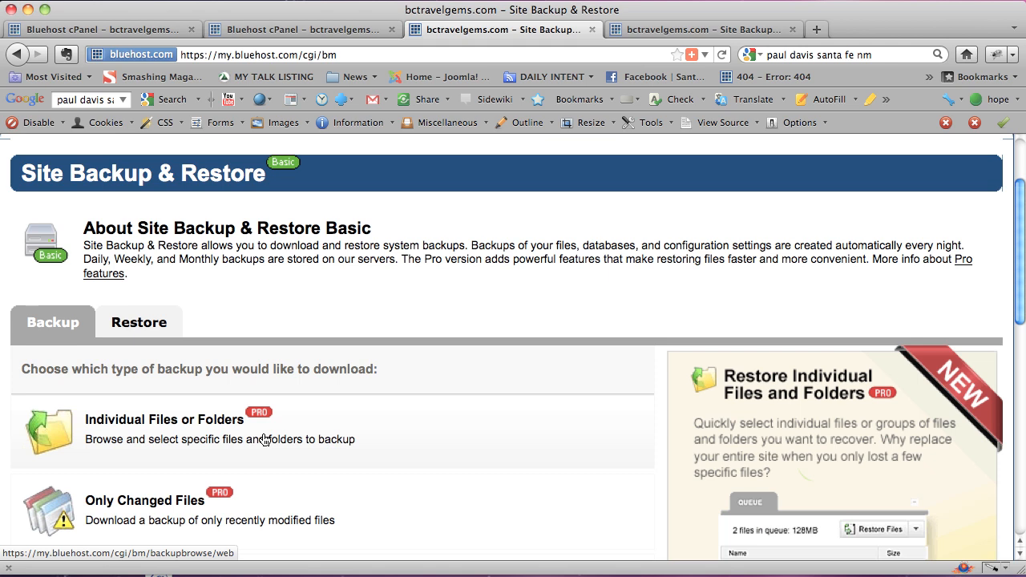
{"action": "scroll", "scroll_direction": "up", "scroll_amount": 3}
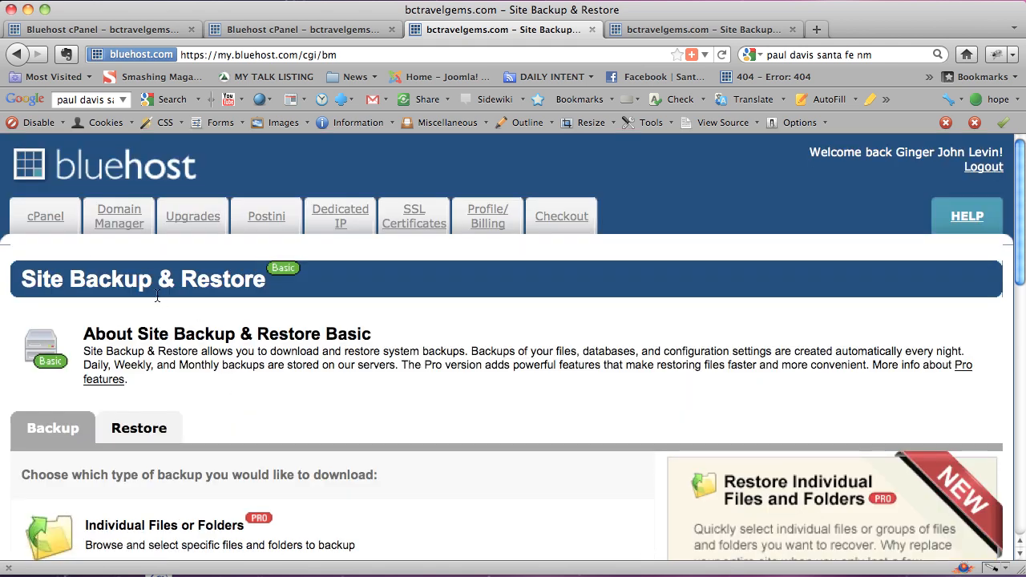
{"action": "left_click", "coordinate": [45, 215]}
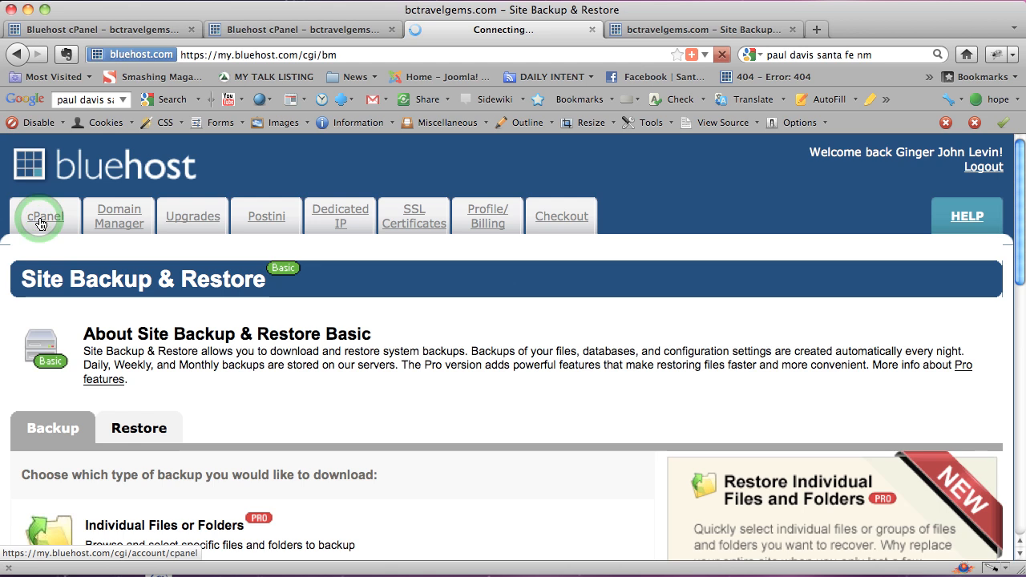
Launch phpMyAdmin from the cPanel Databases section, then switch back to the cPanel tab.
{"action": "left_click", "coordinate": [46, 216]}
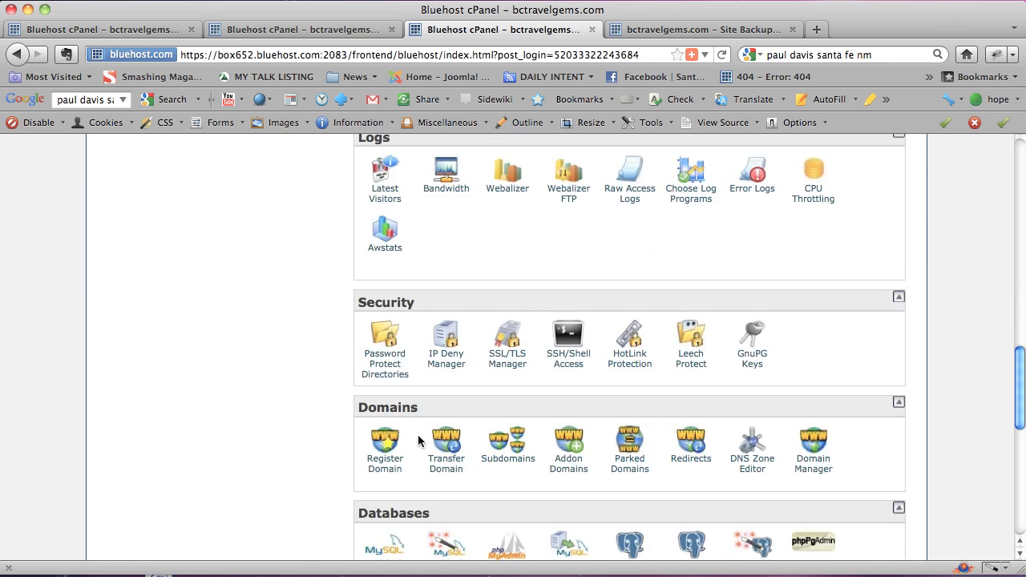
{"action": "scroll", "scroll_direction": "down", "scroll_amount": 3}
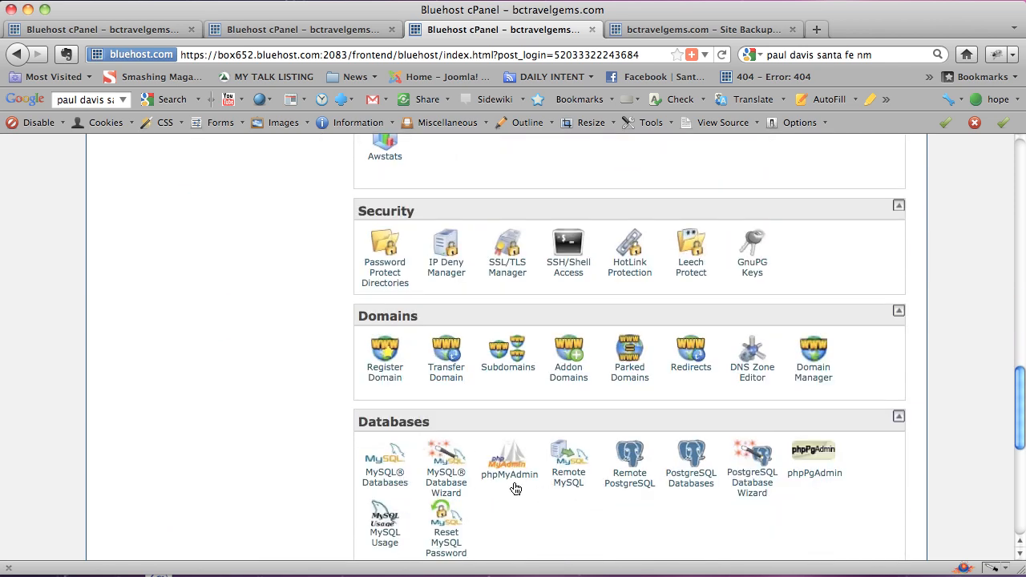
{"action": "left_click", "coordinate": [508, 460]}
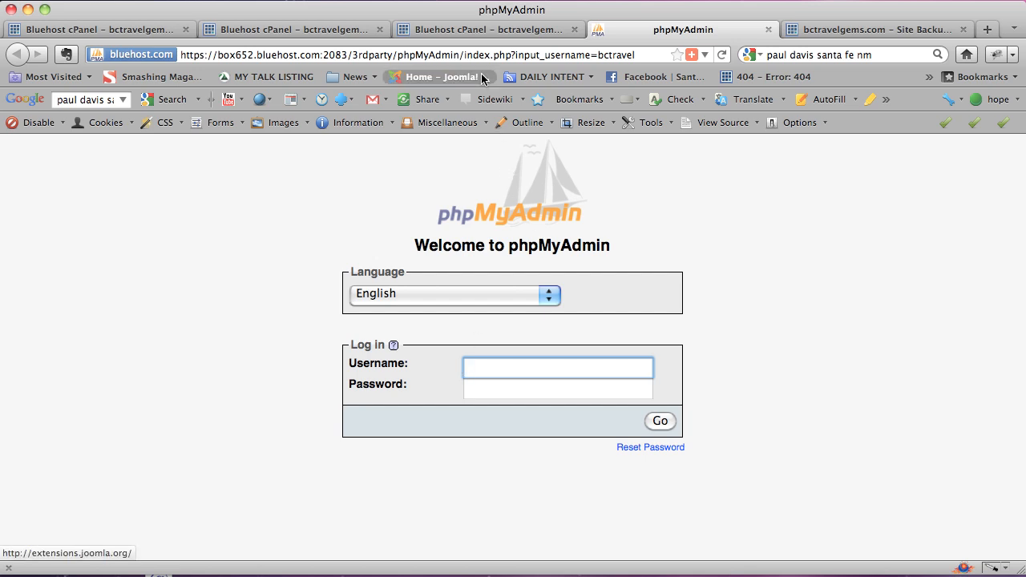
{"action": "left_click", "coordinate": [489, 29]}
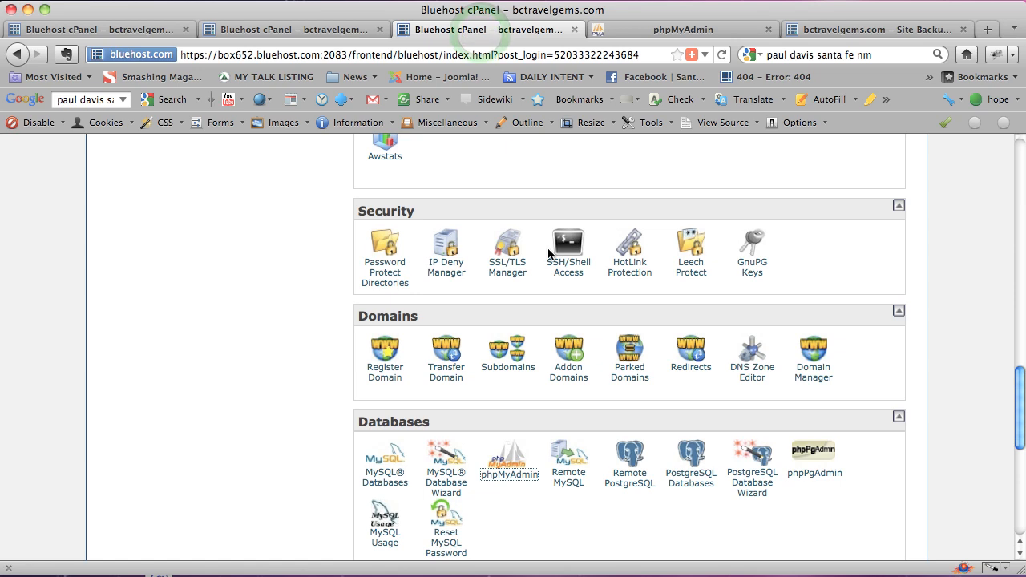